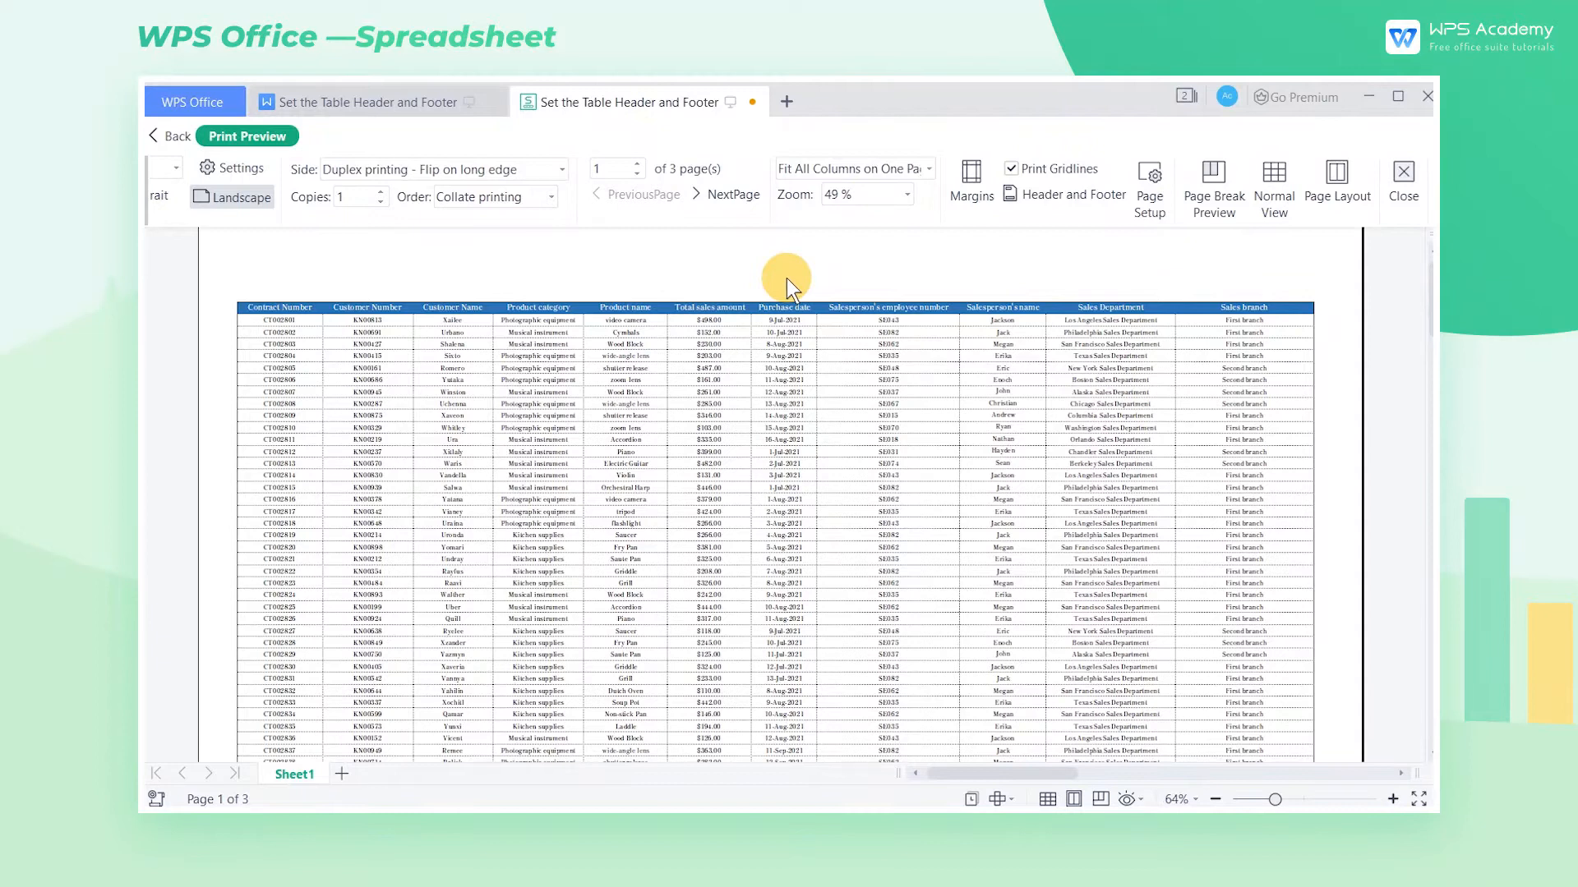
mouse_move(1014, 250)
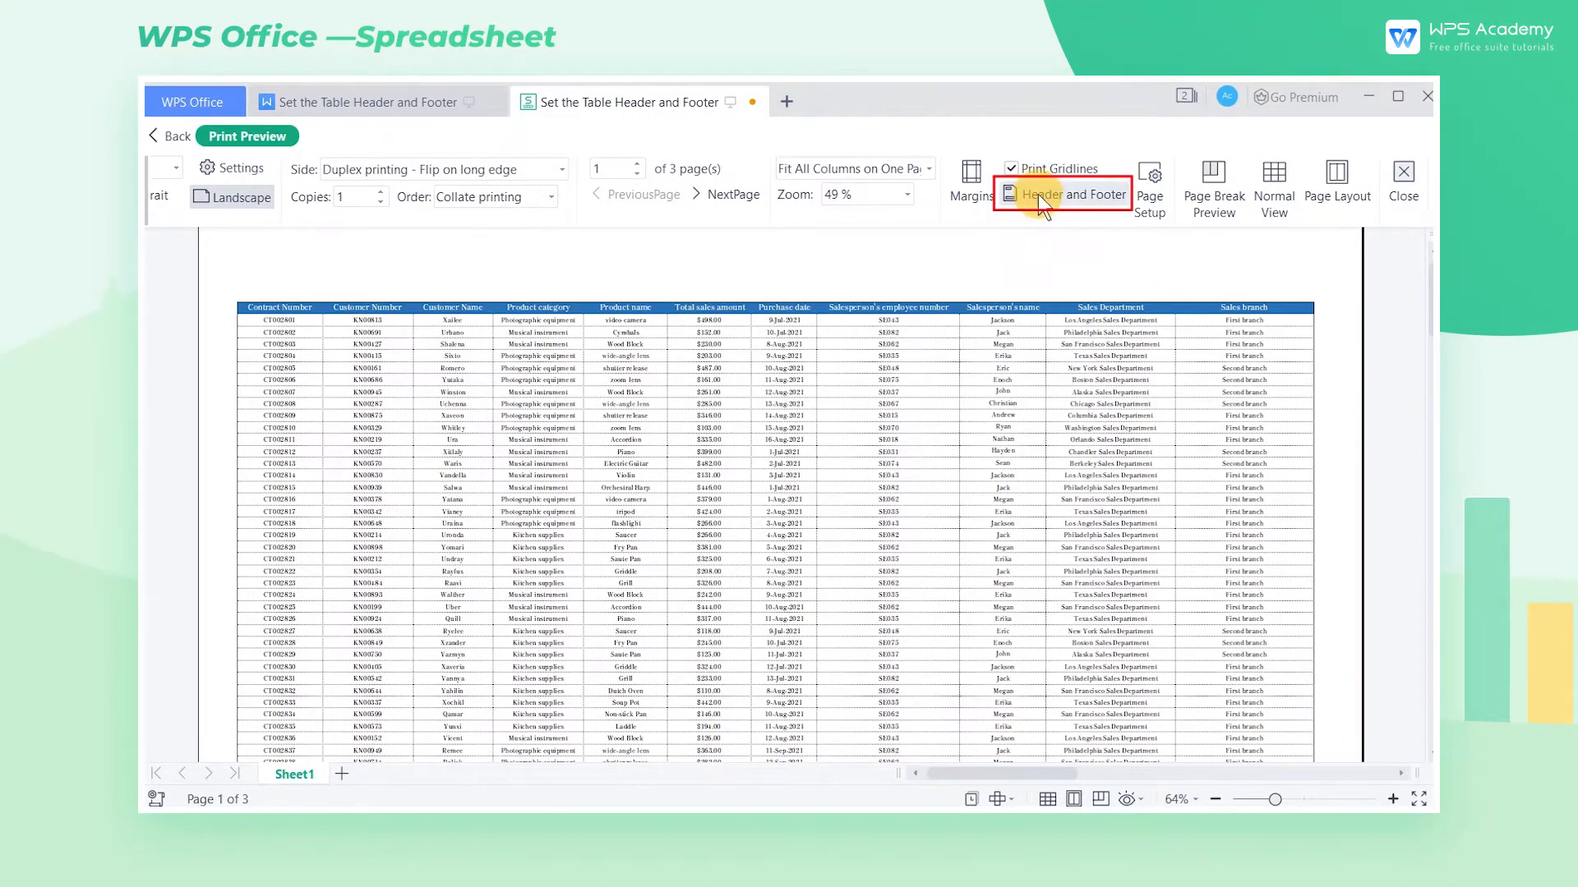
Review the preset header options, then start a custom header from Header and Footer settings.
click(1062, 194)
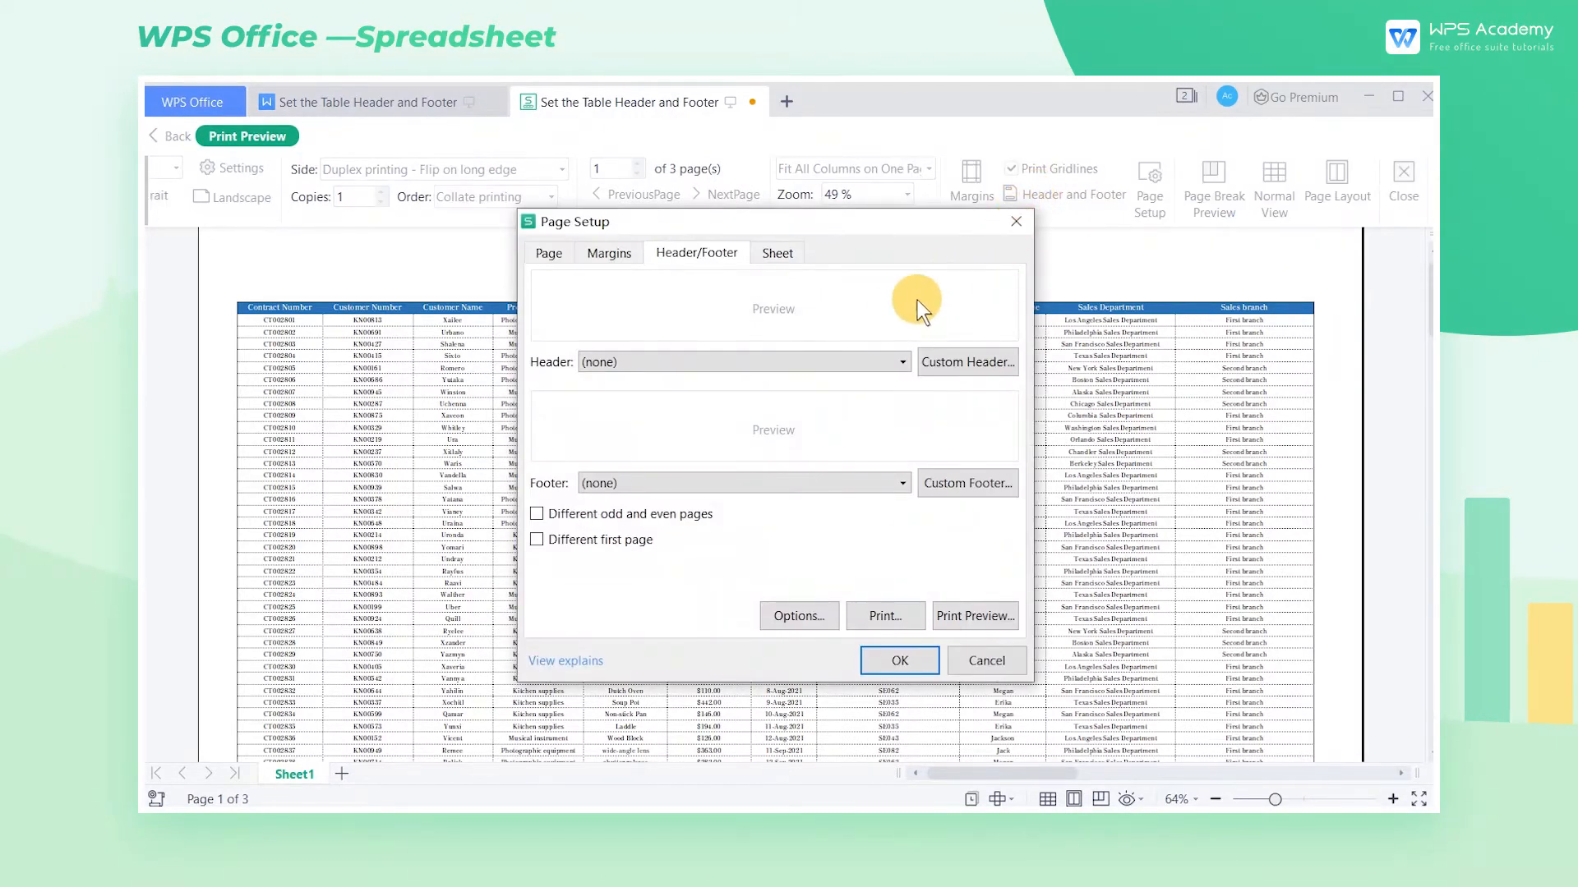
mouse_move(894, 330)
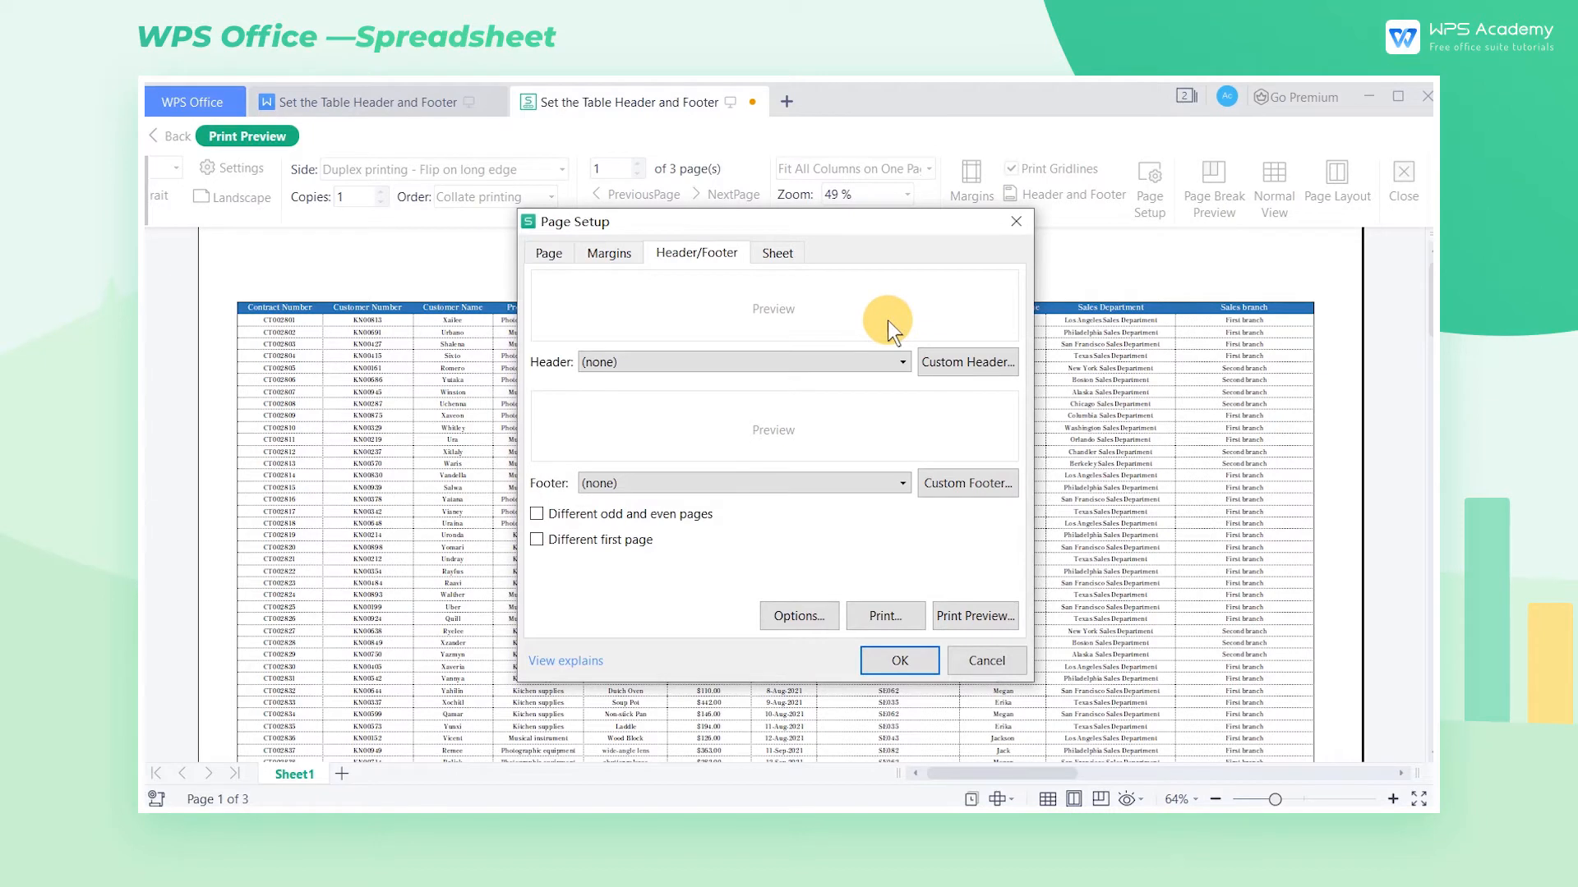
mouse_move(850, 361)
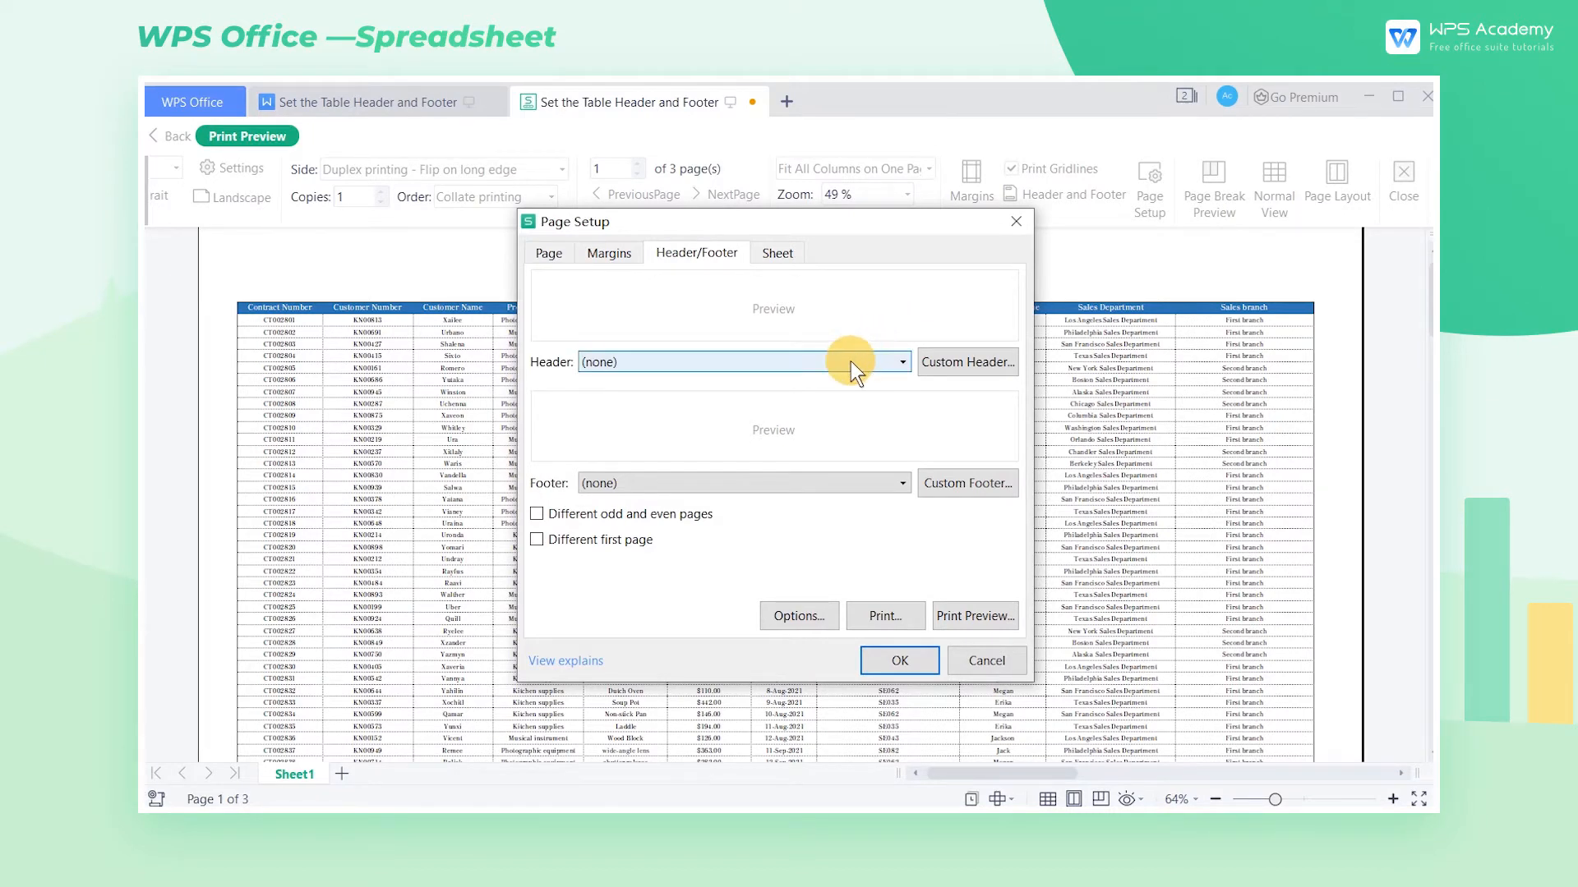
click(900, 361)
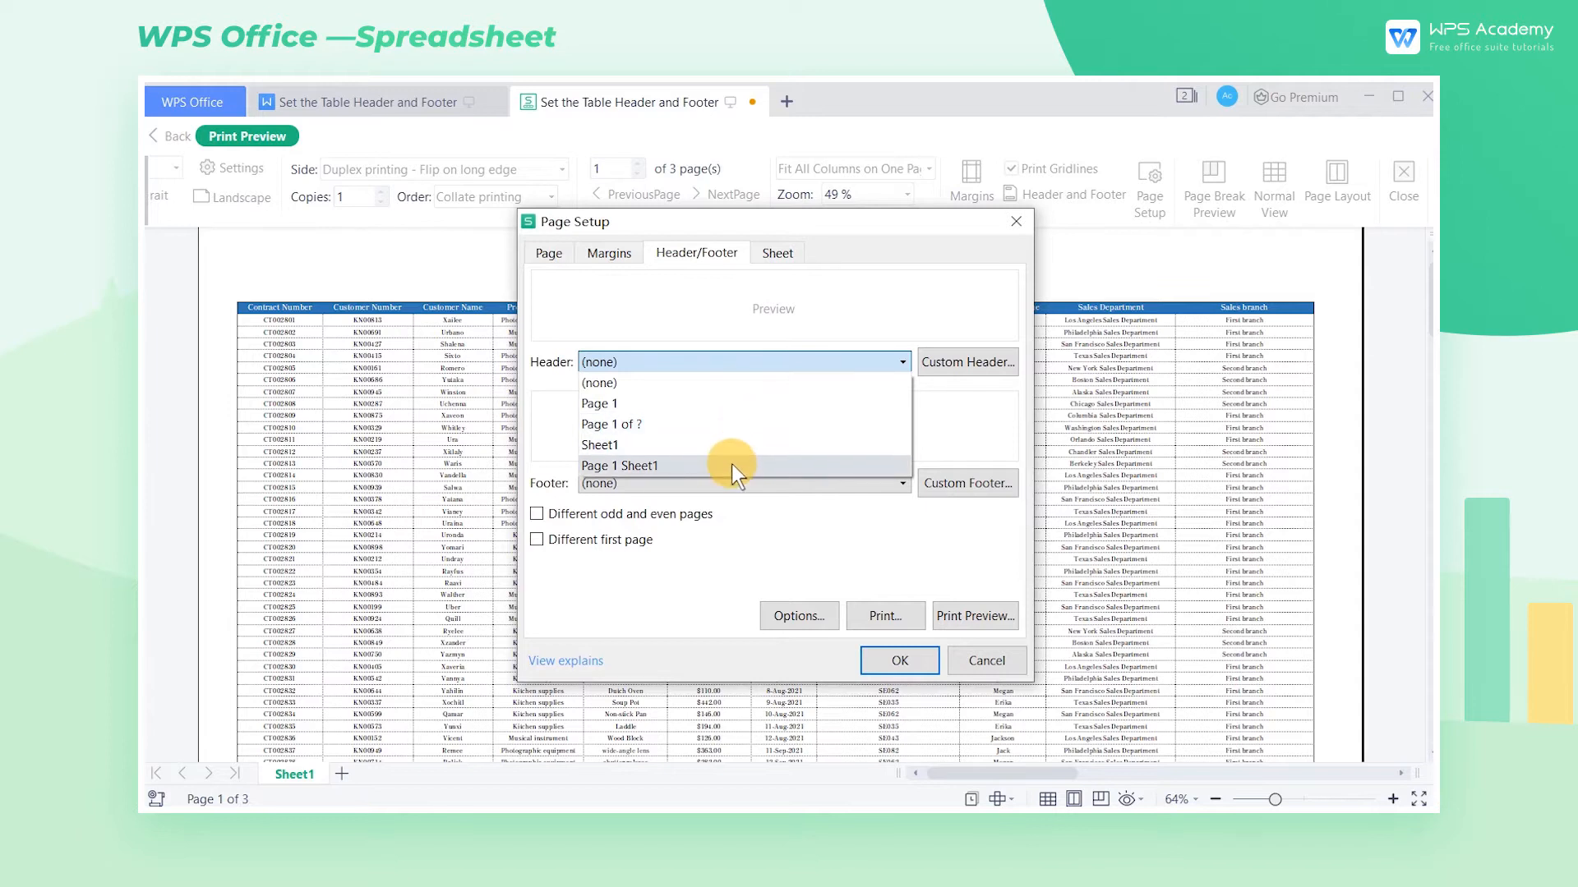
click(965, 361)
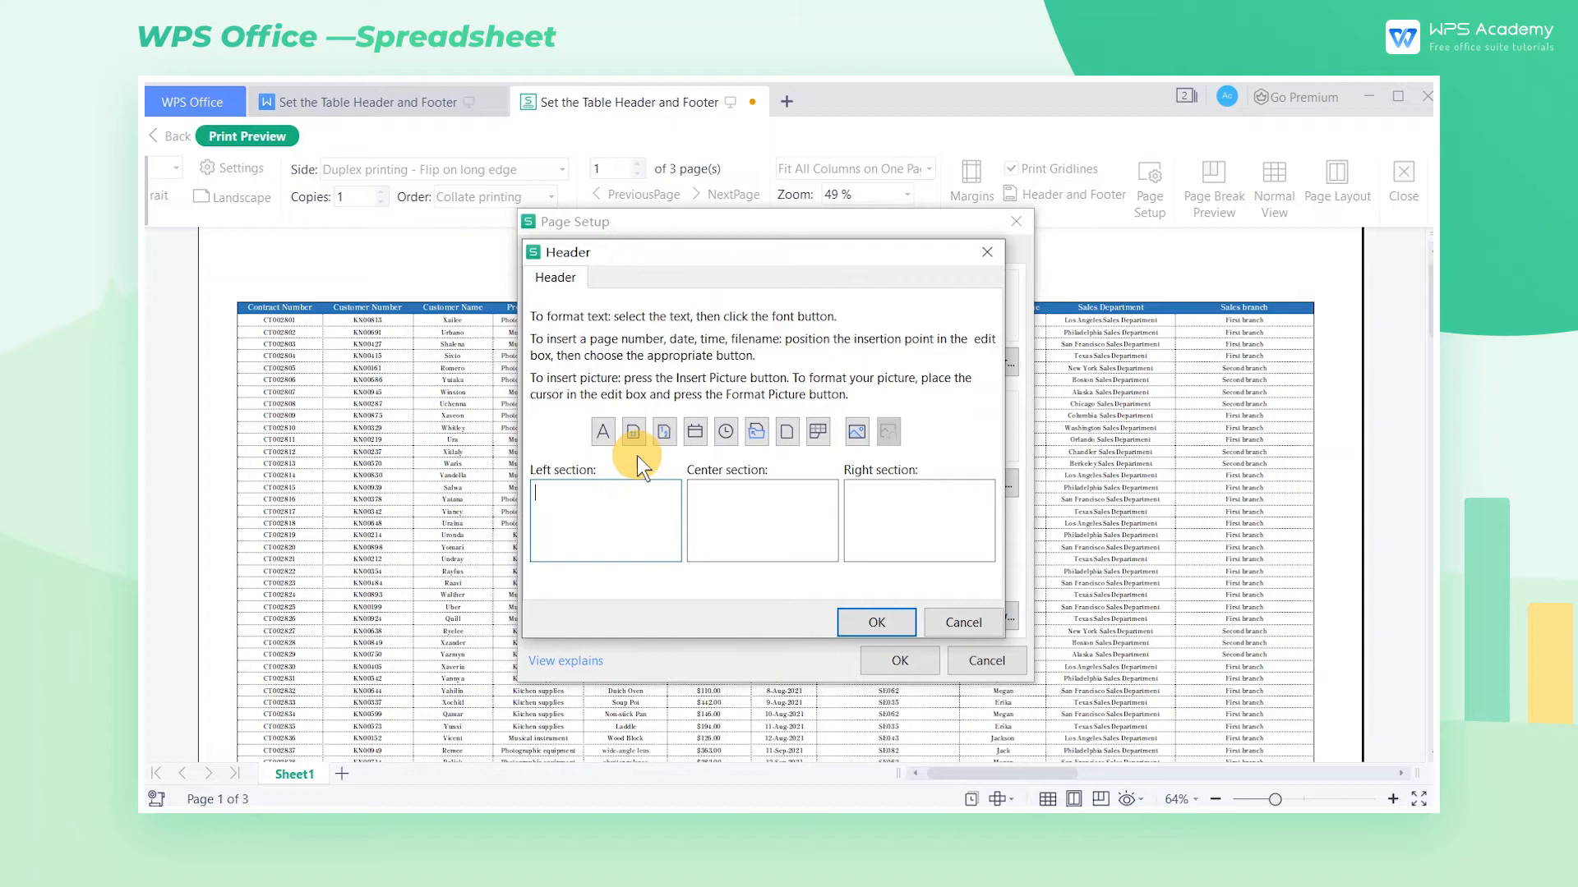
Fill the header: date on the left, 'WPS Academy' in the centre, LOGO.png picture on the right.
click(604, 518)
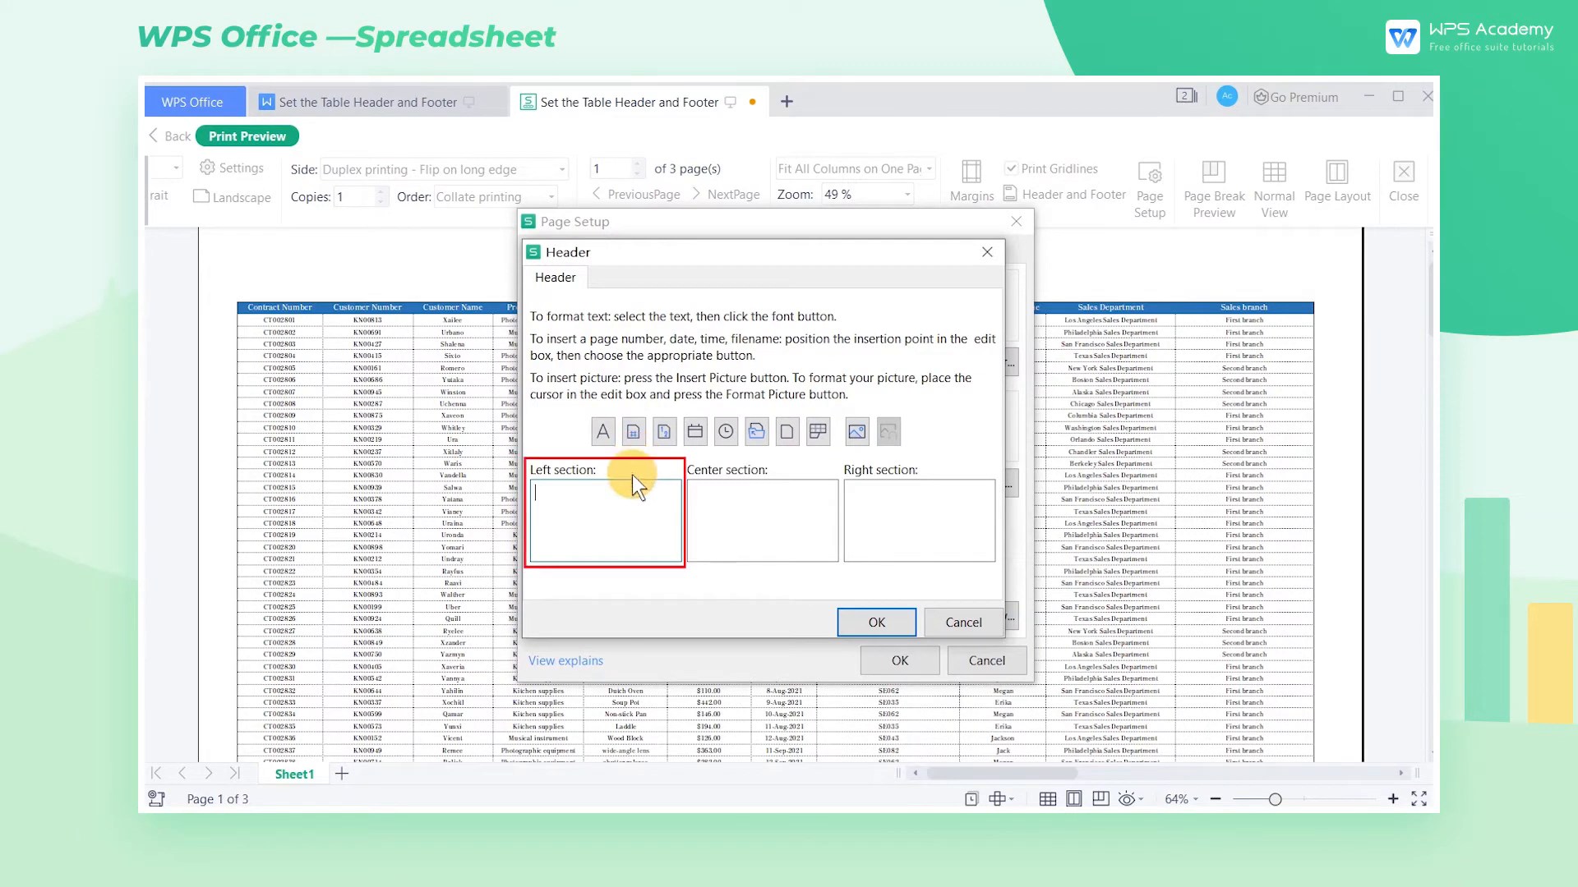
click(917, 516)
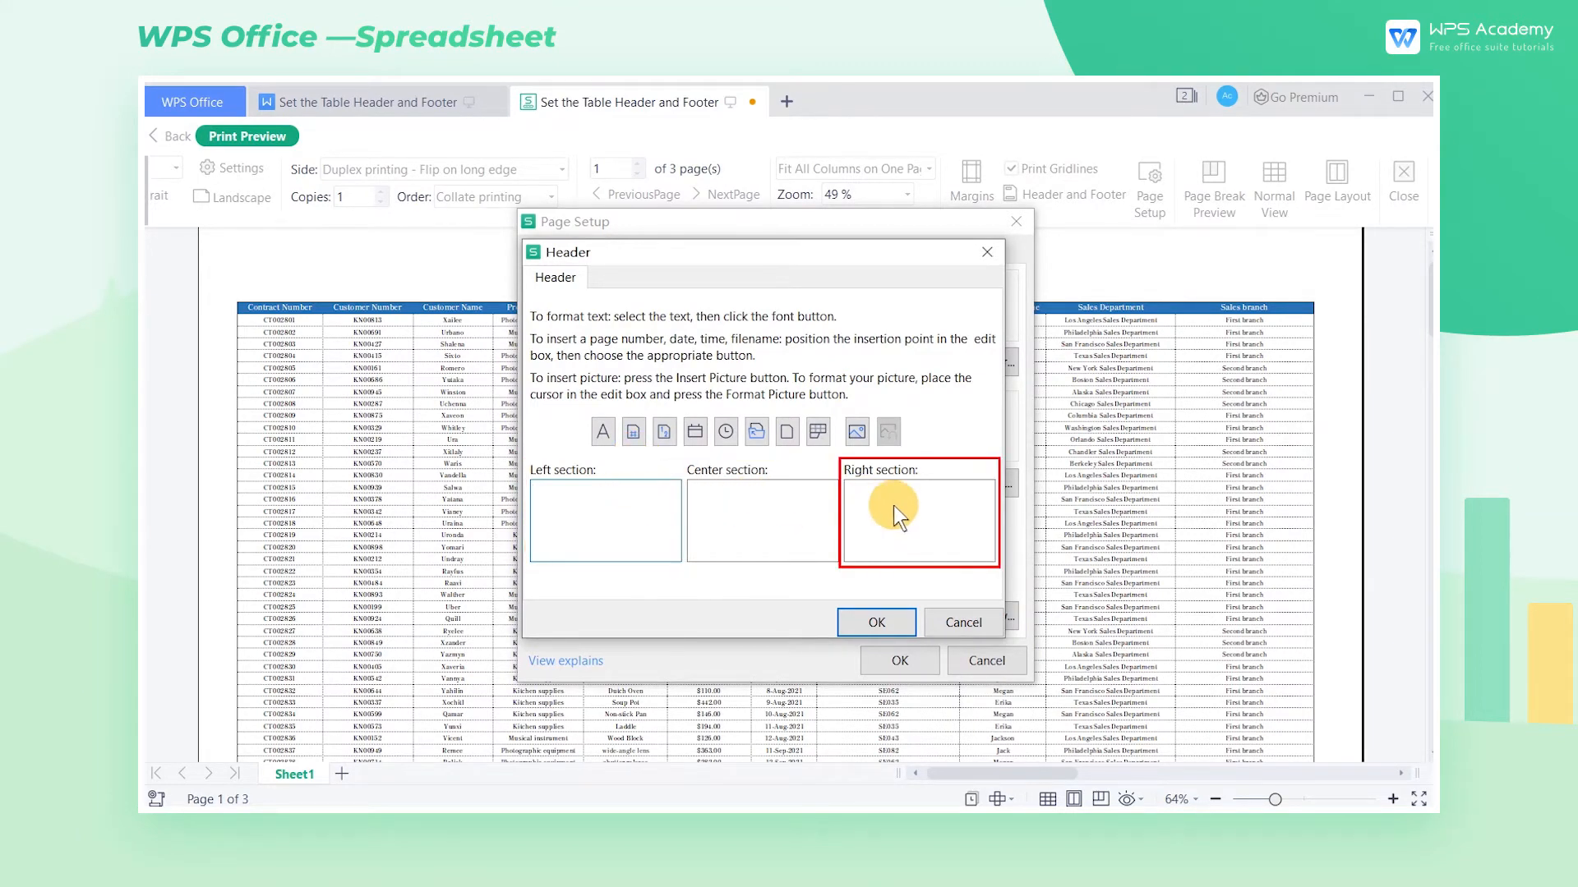
mouse_move(683, 477)
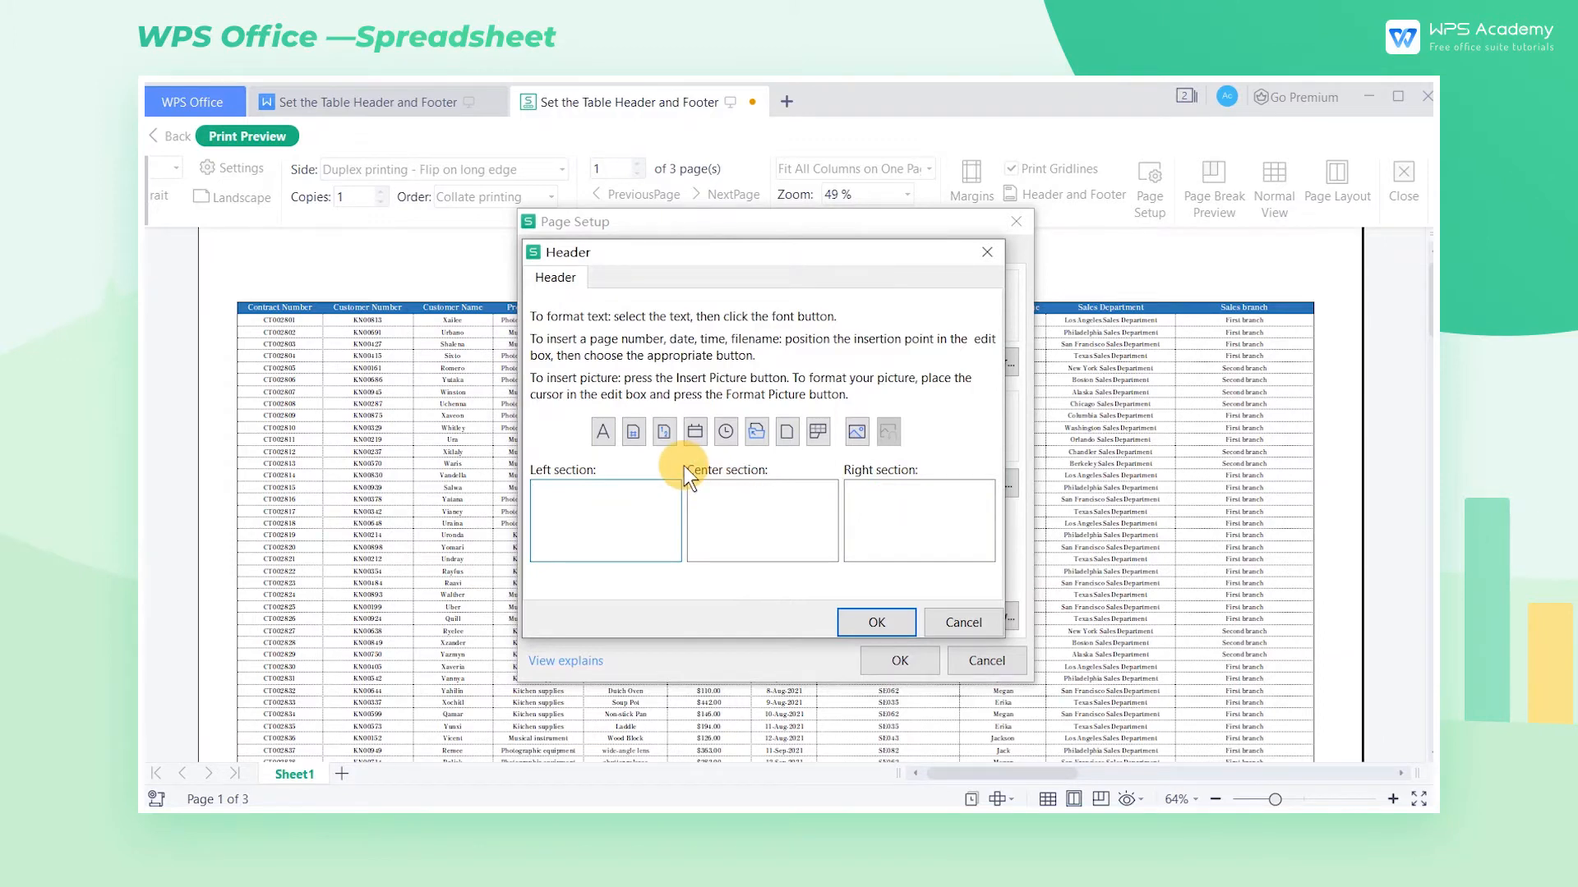
click(693, 432)
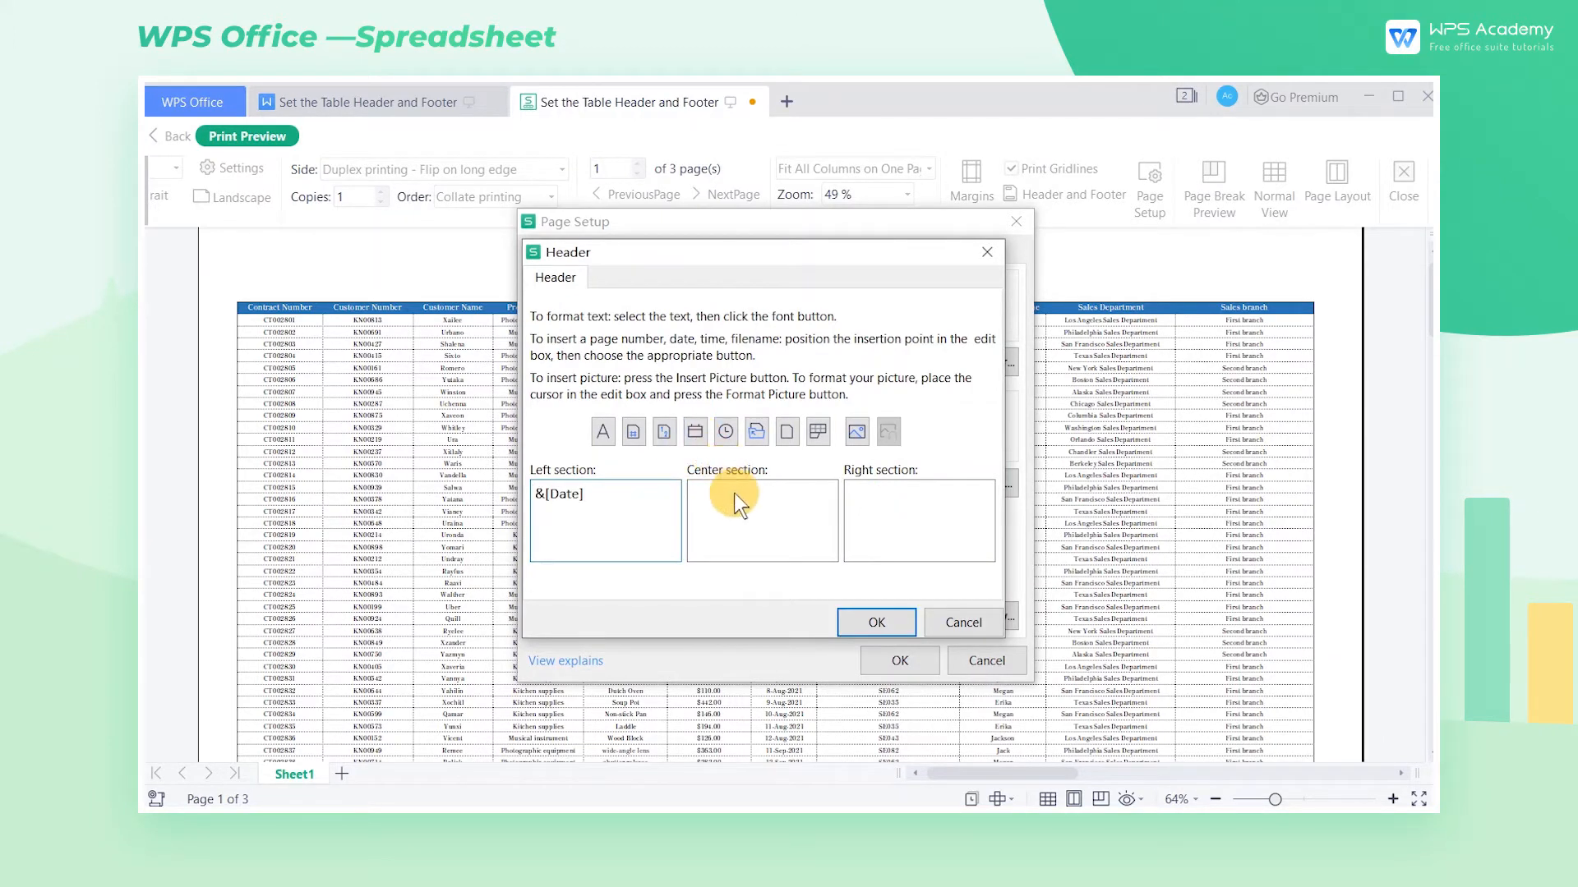
text(WPS Academy)
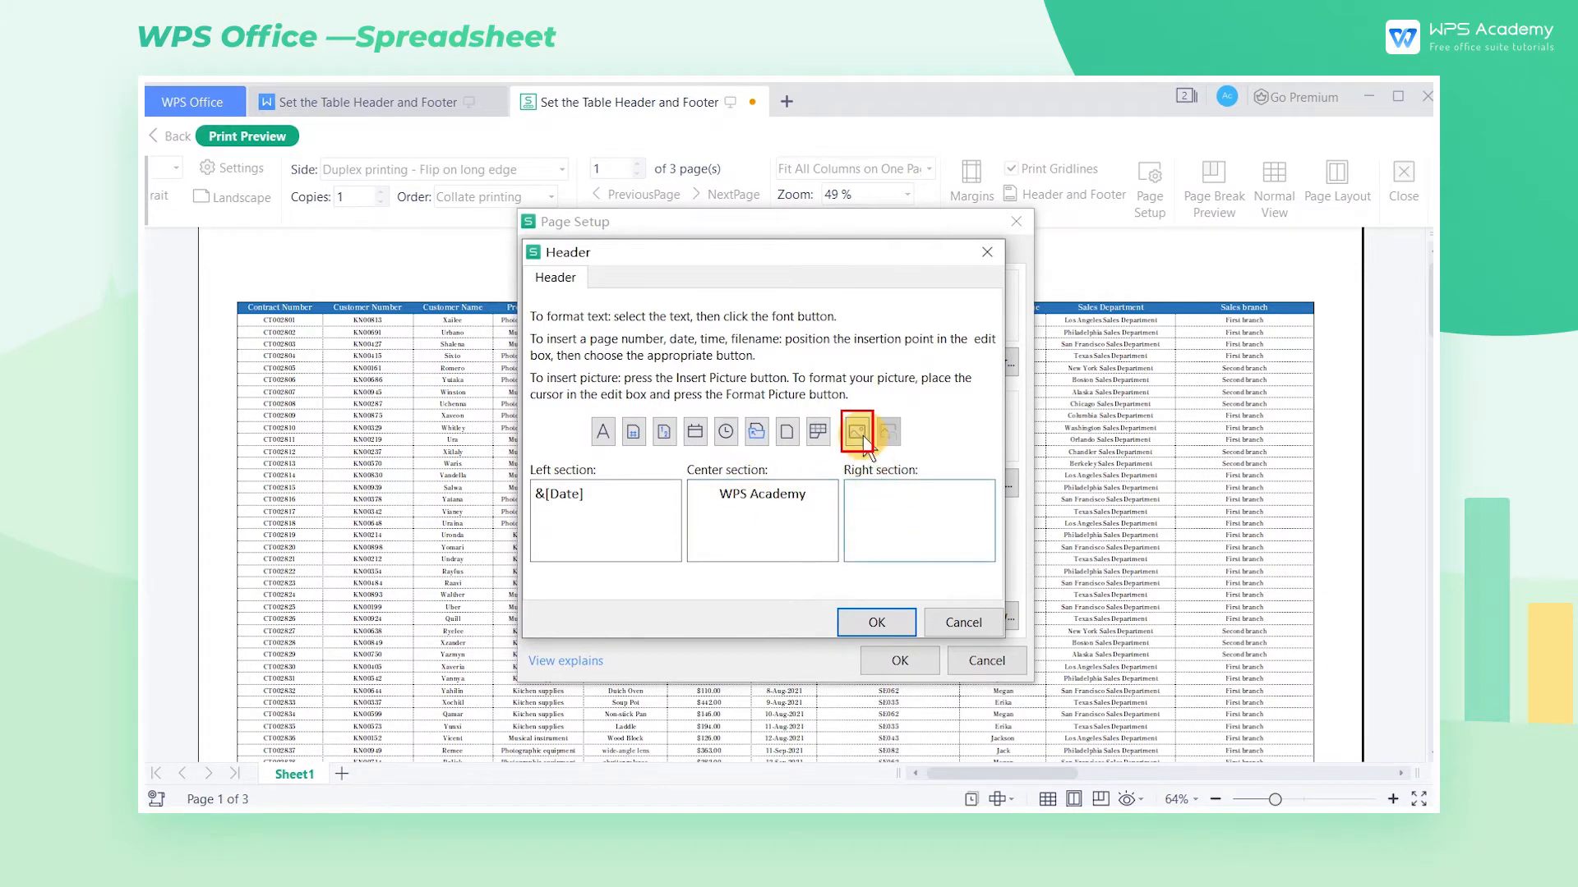
click(856, 432)
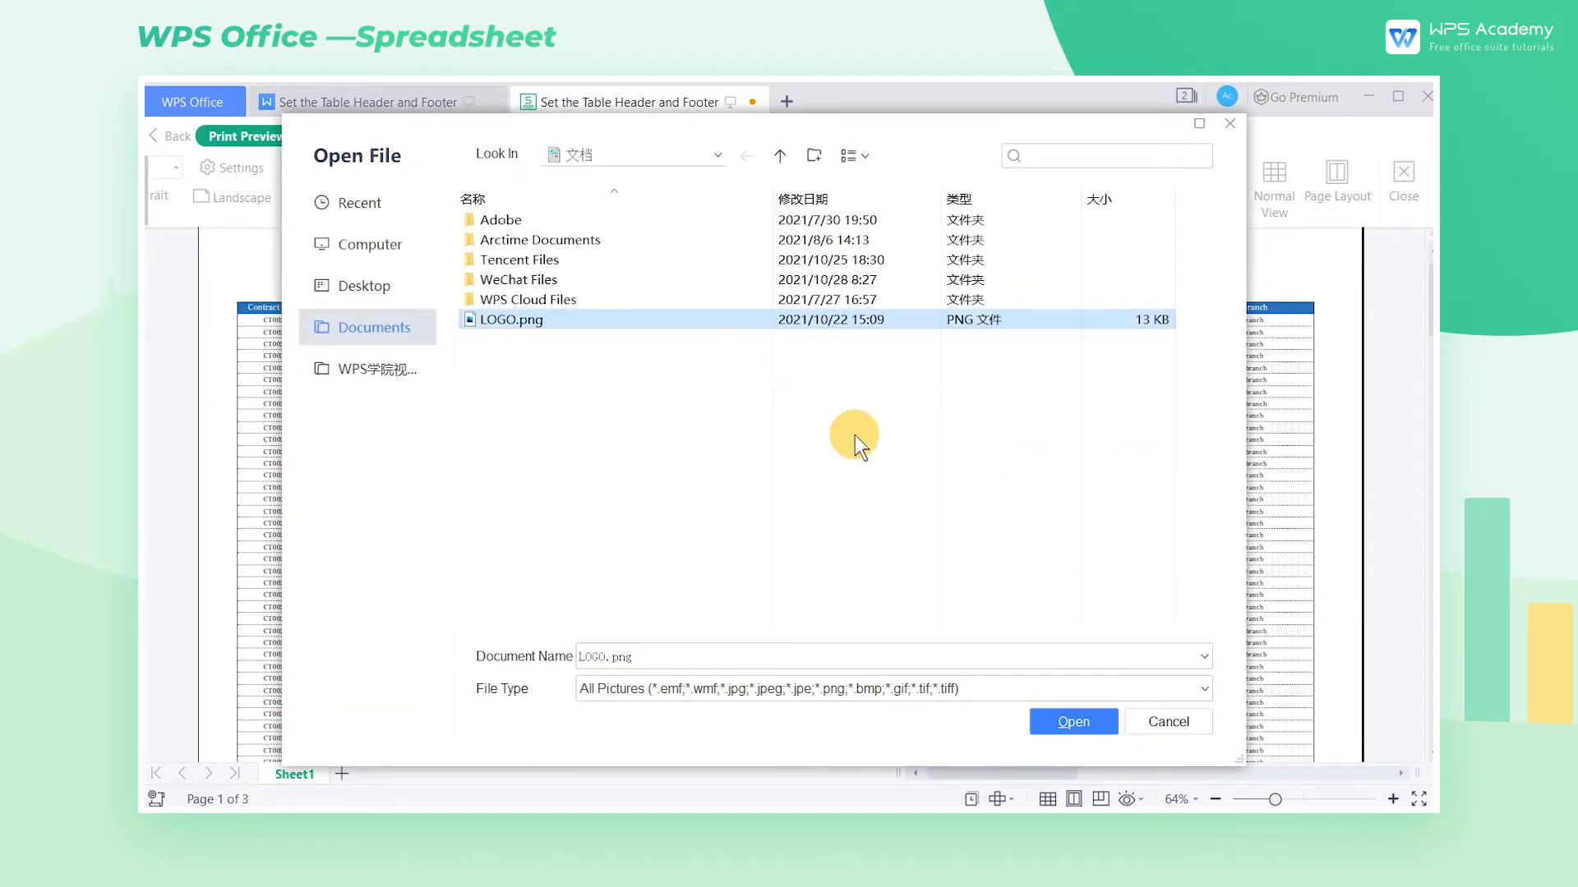
click(1073, 722)
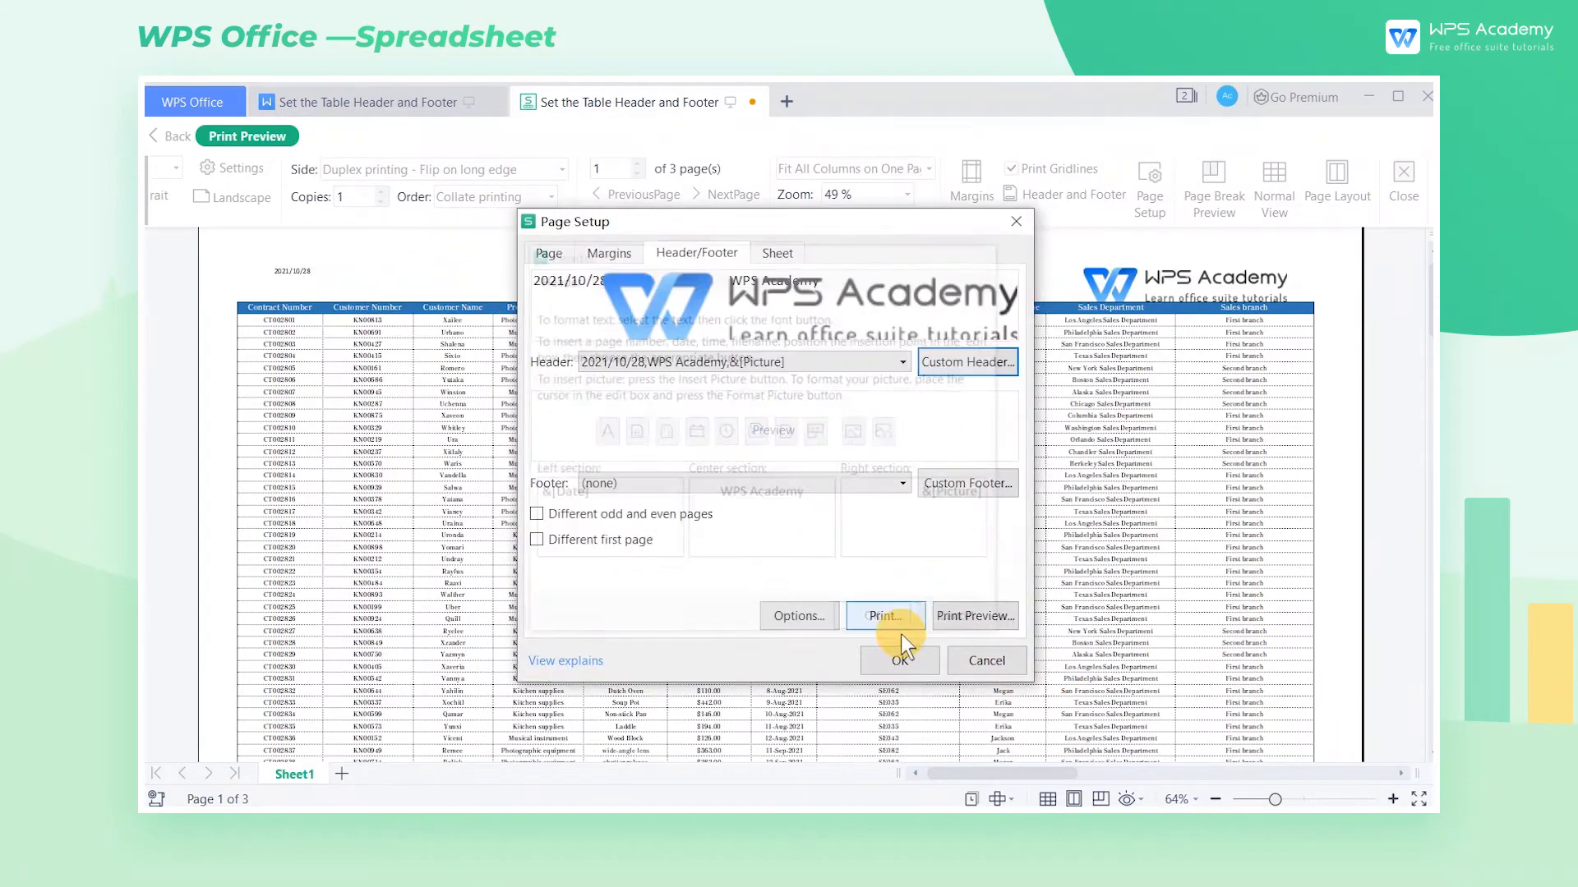
Confirm the header, keep the logo at its 2.01 by 10.55 cm size, and apply the header.
click(896, 660)
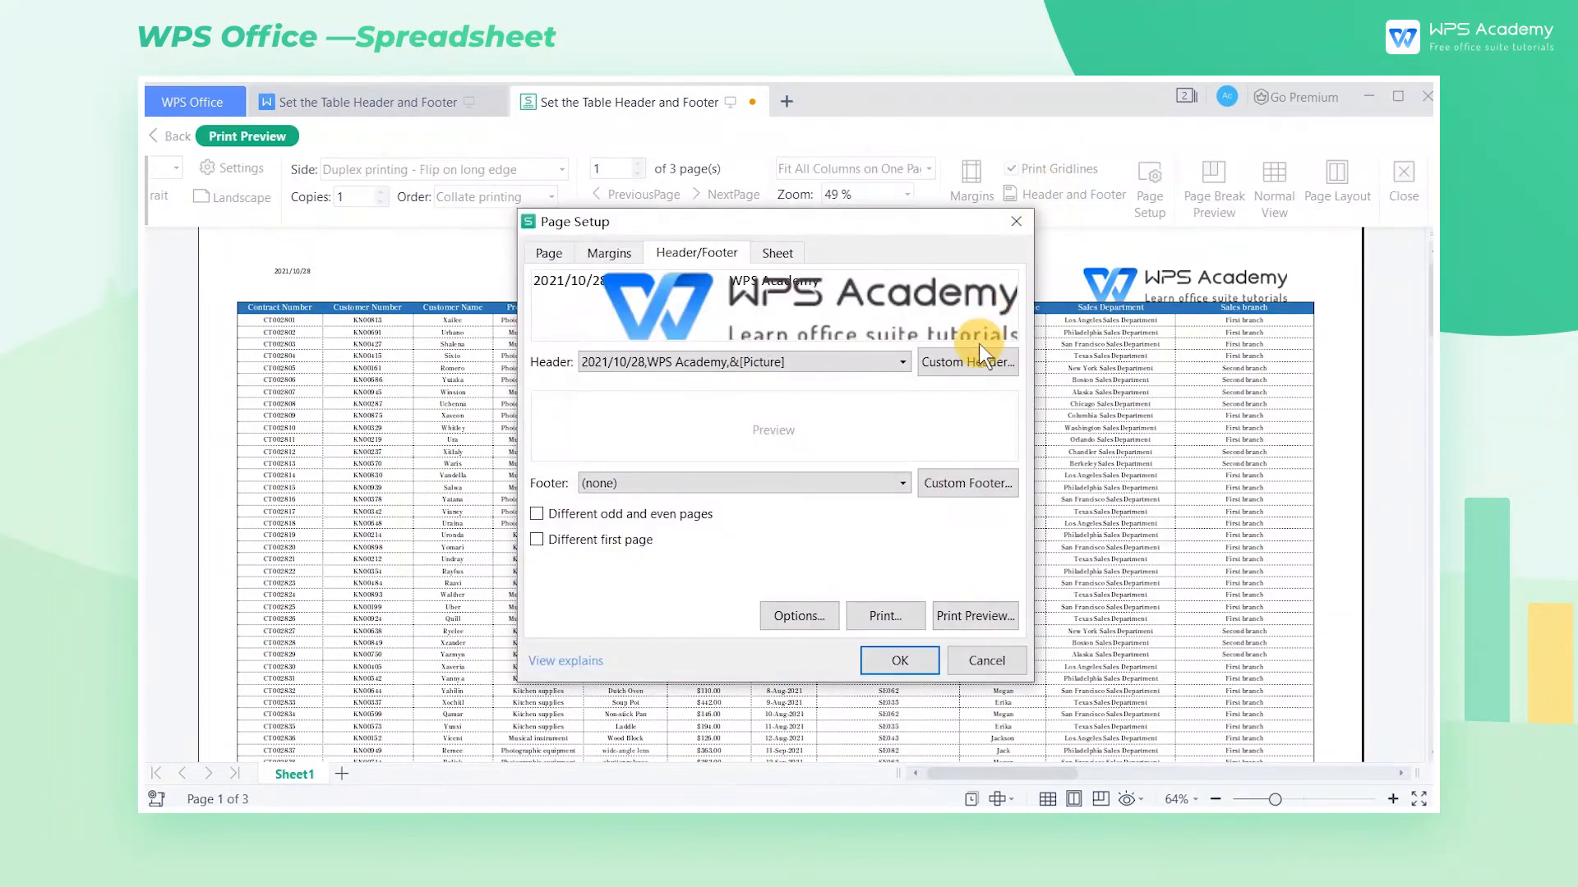
click(967, 361)
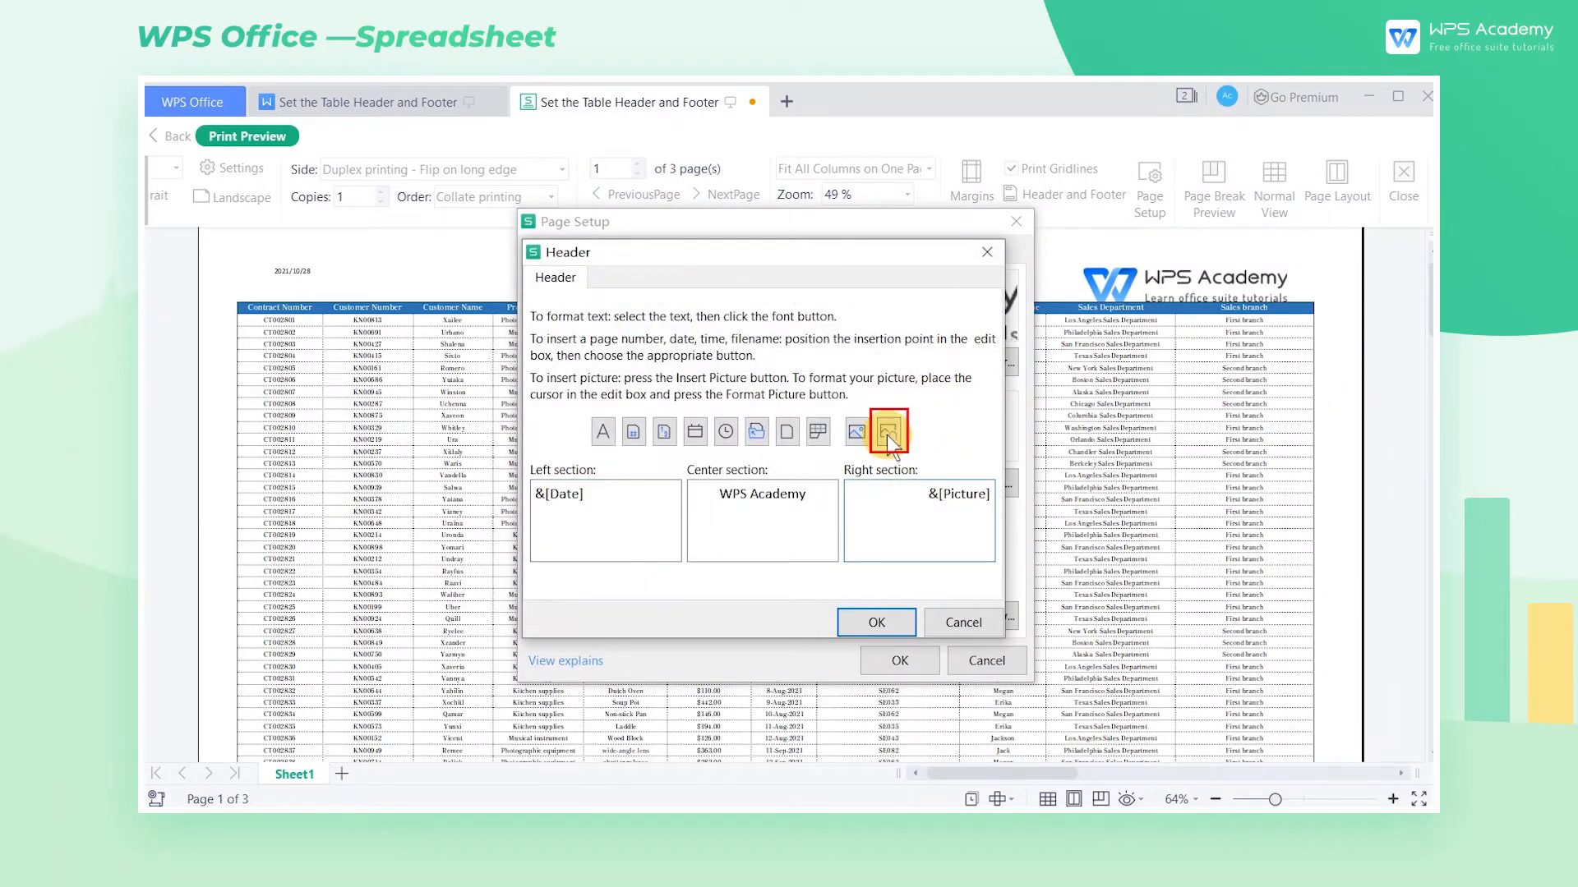
click(886, 432)
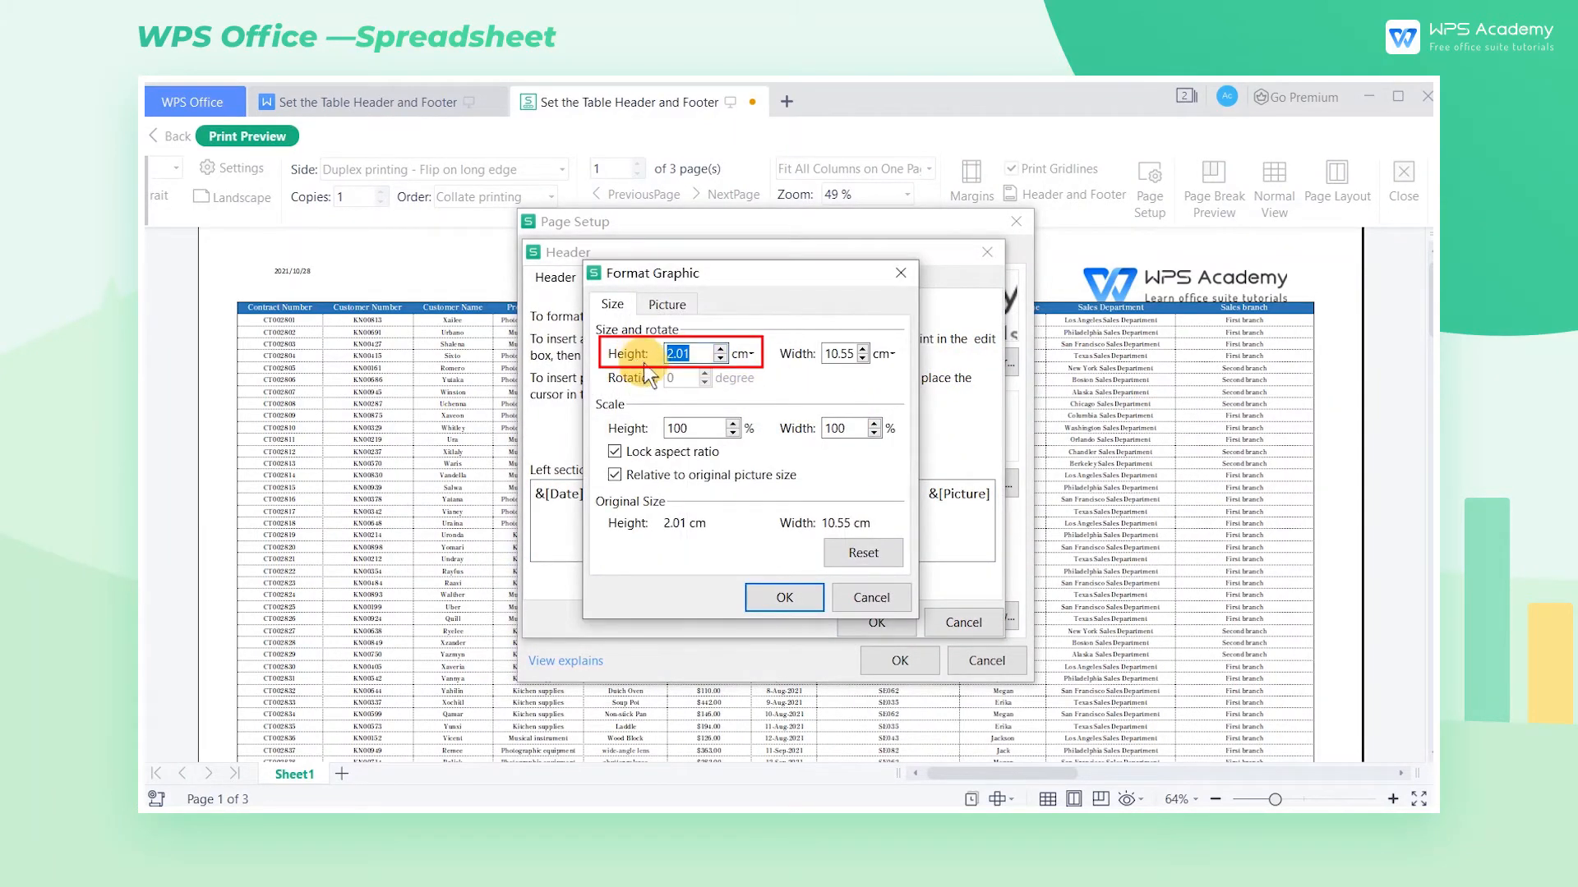
click(784, 598)
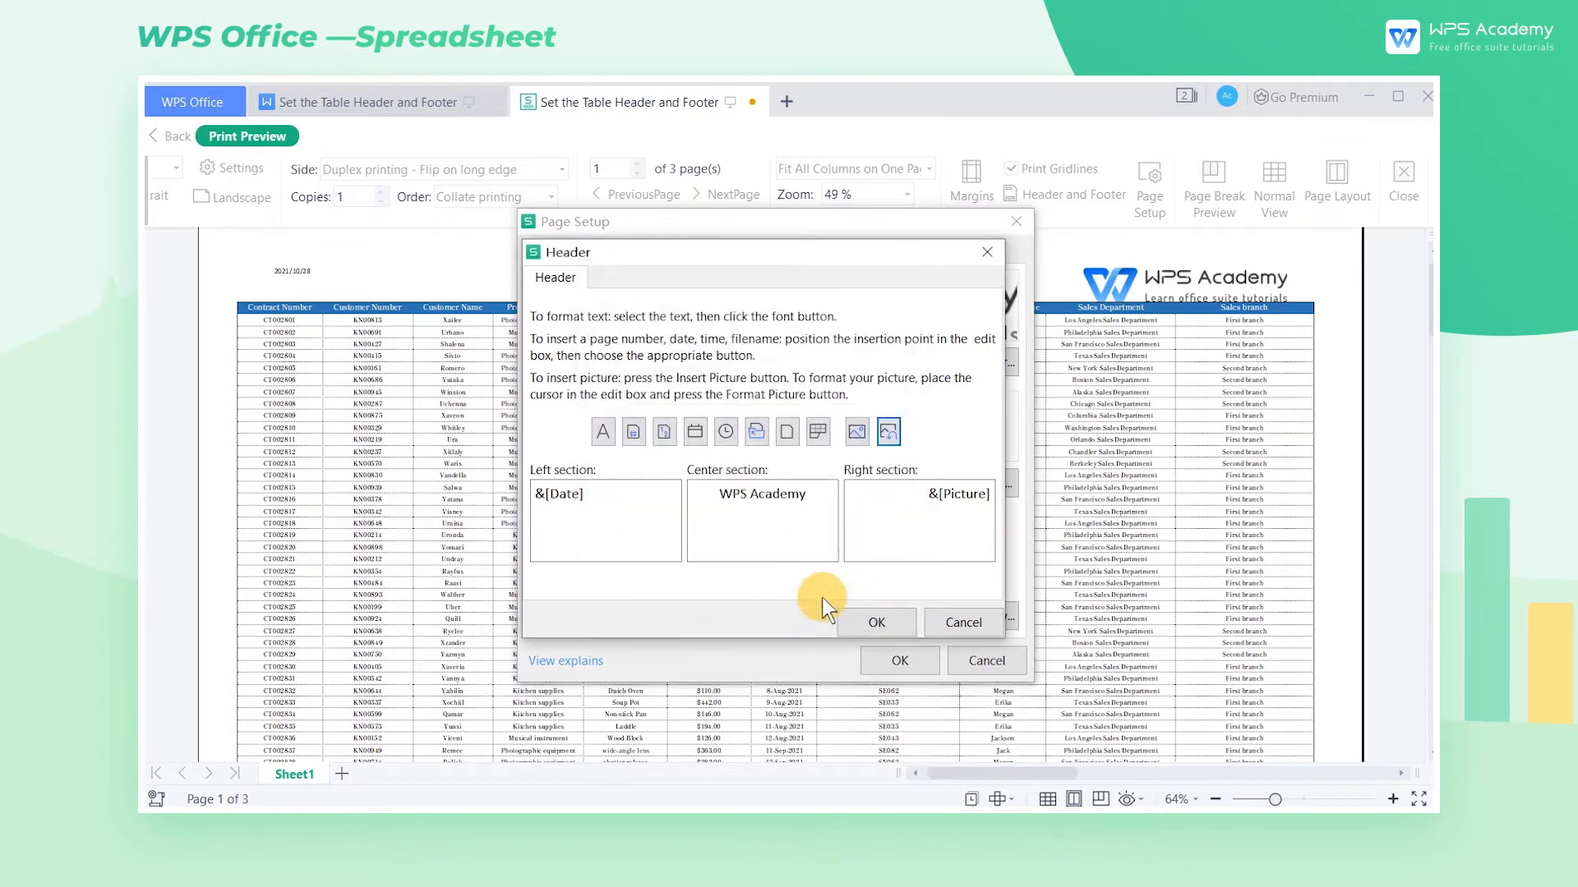
click(875, 621)
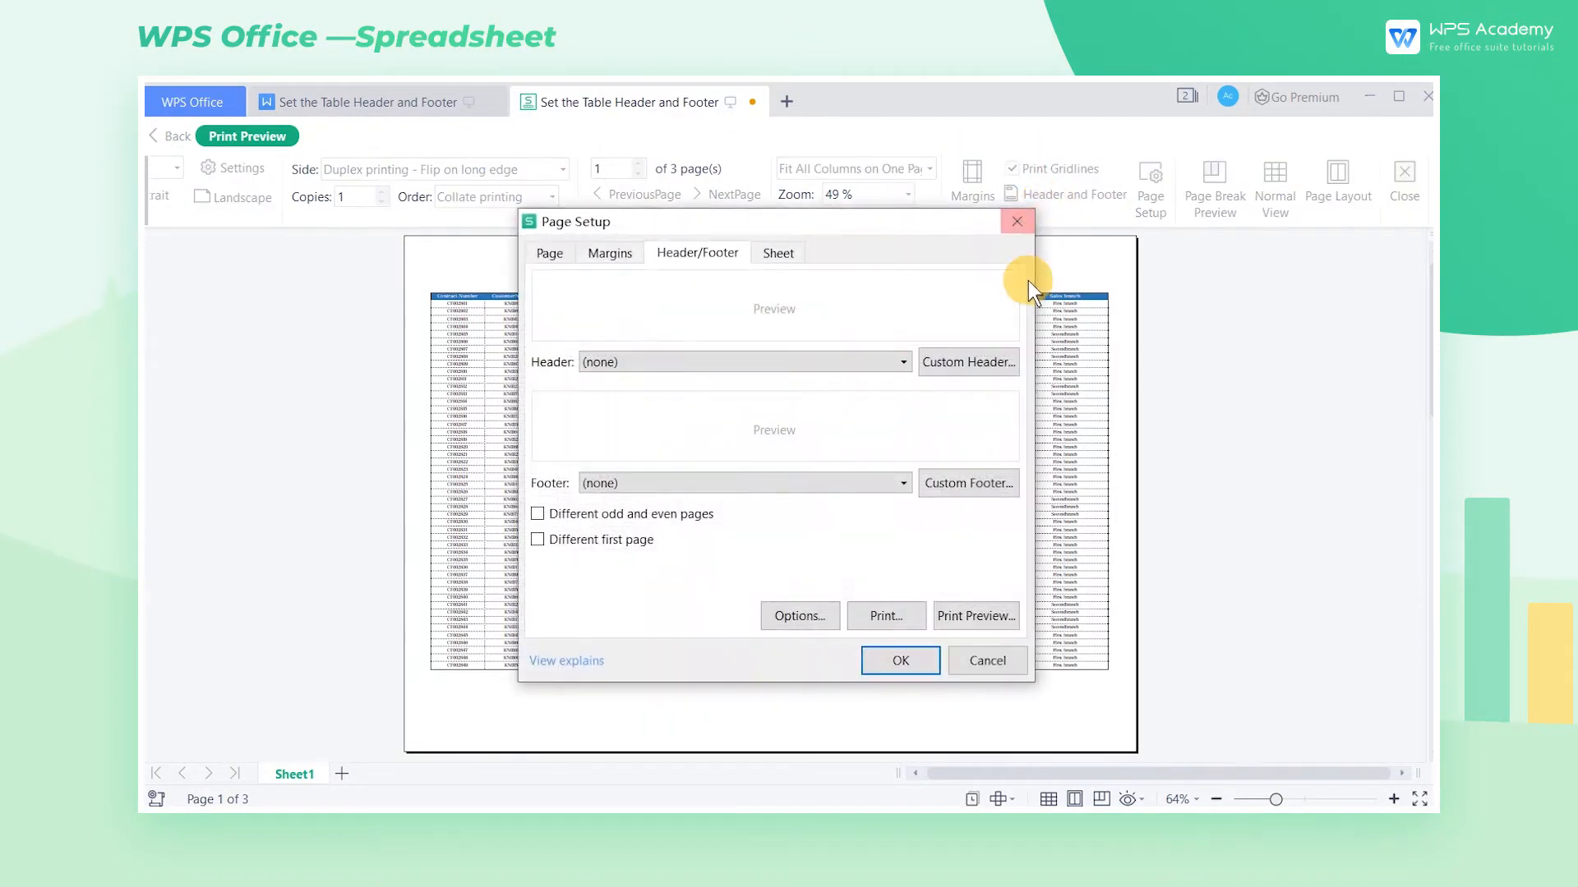
Insert LOGO.png into the header's right section and bring up its picture formatting.
click(967, 361)
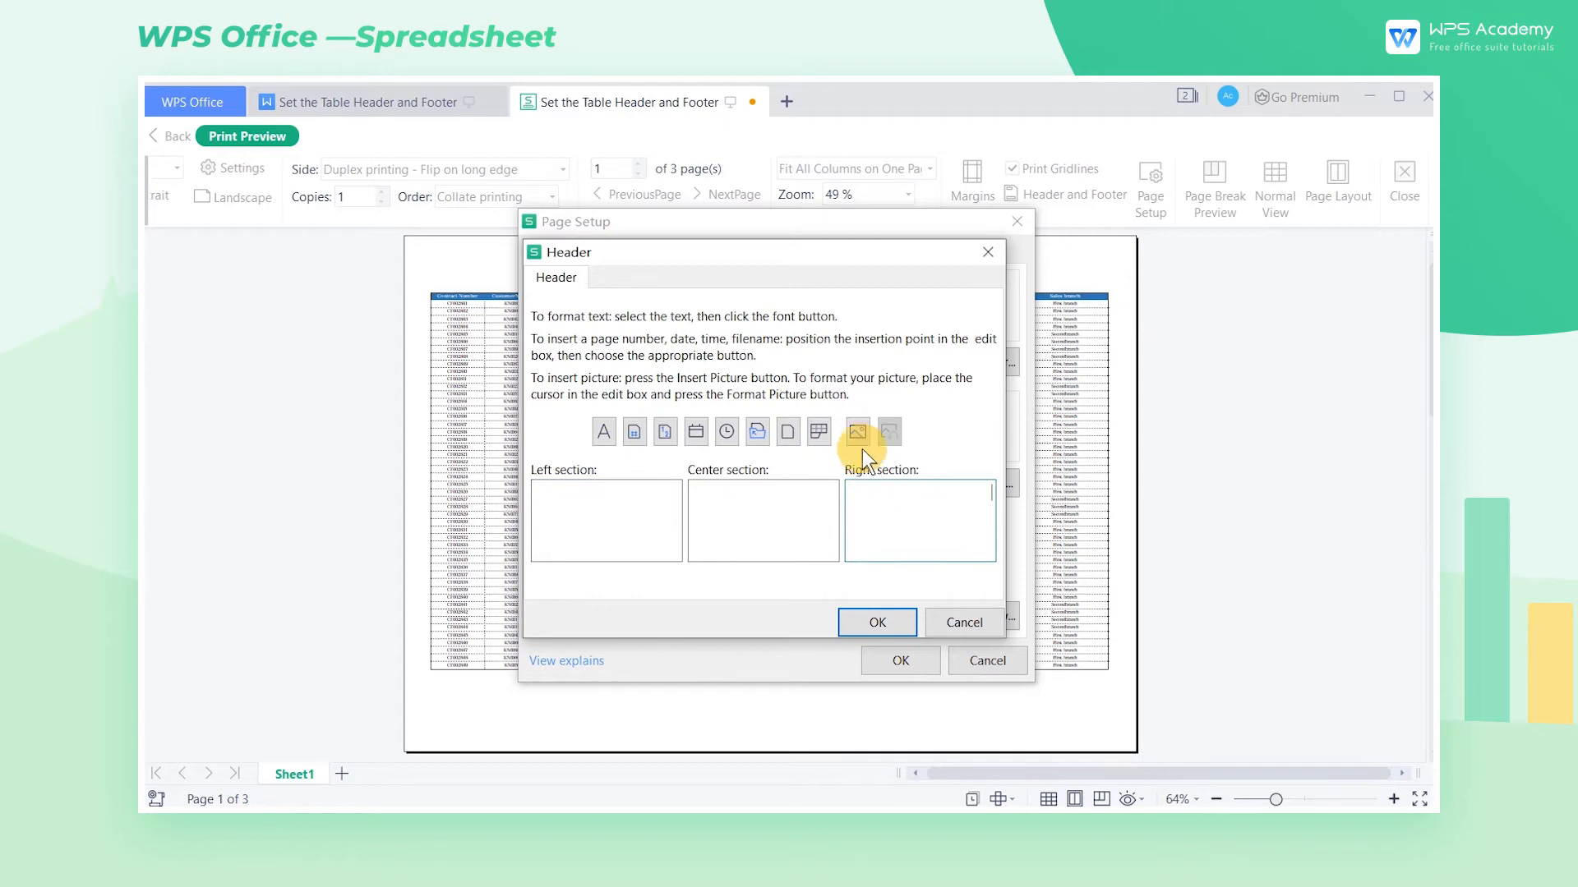
click(856, 432)
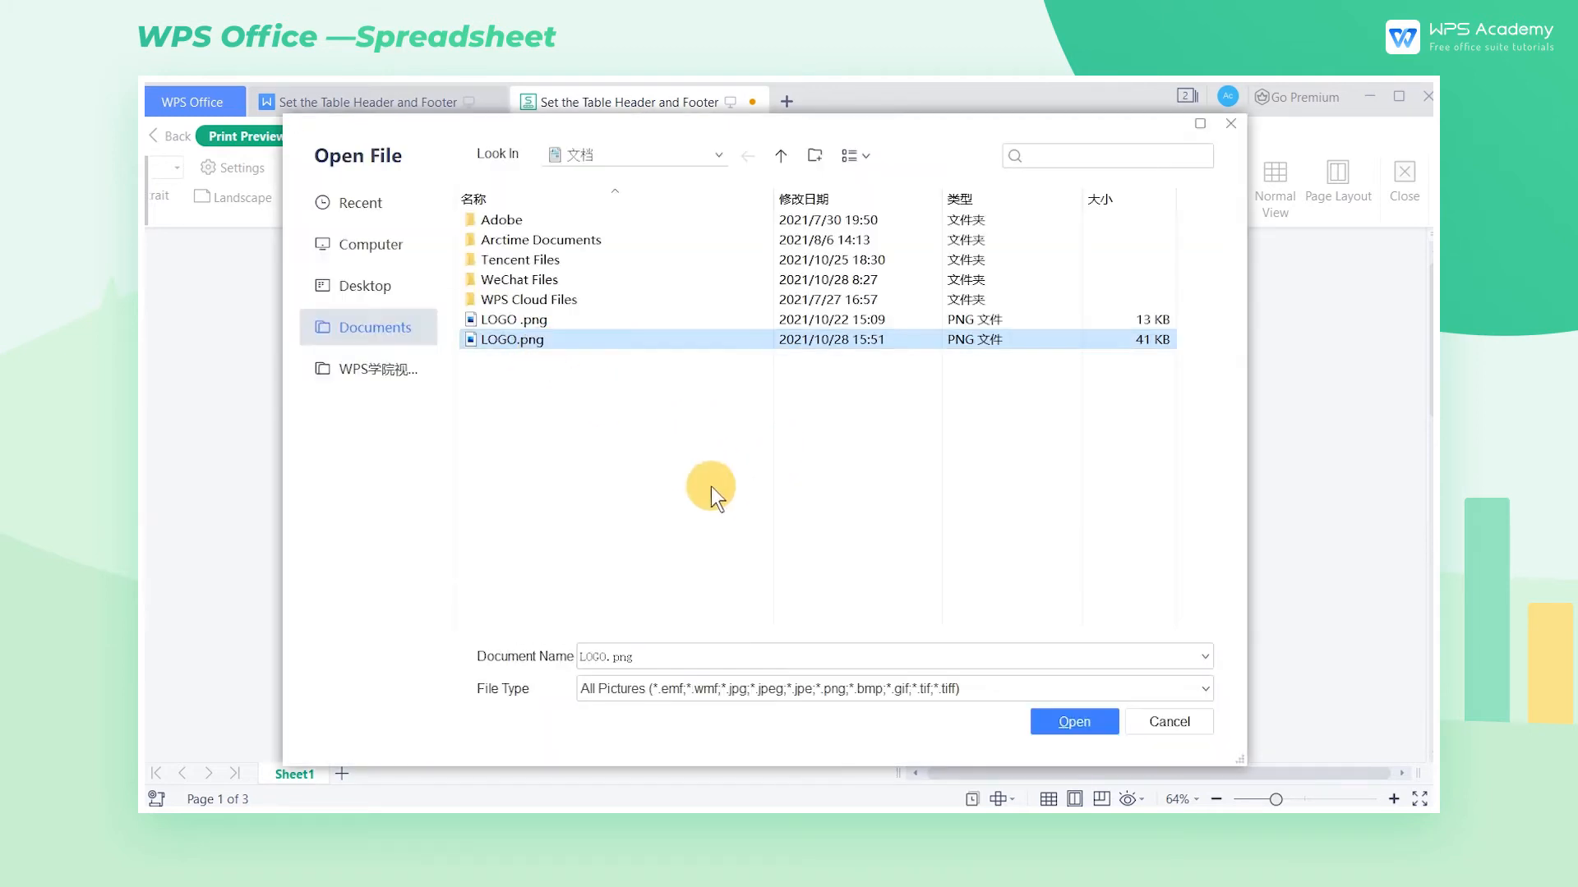
click(1073, 722)
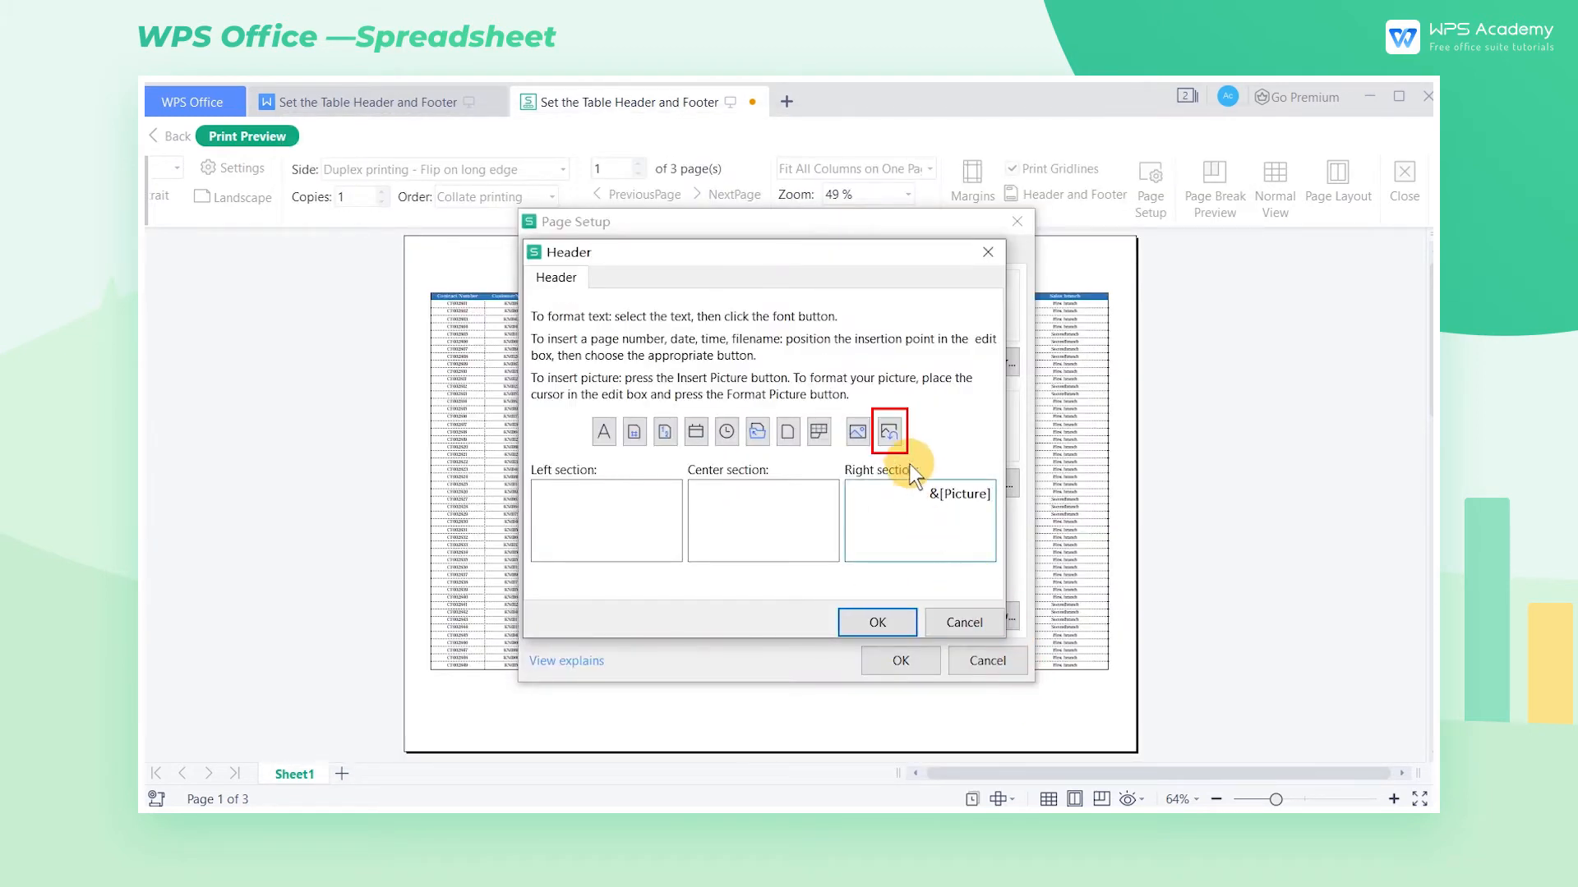
click(886, 433)
text(35)
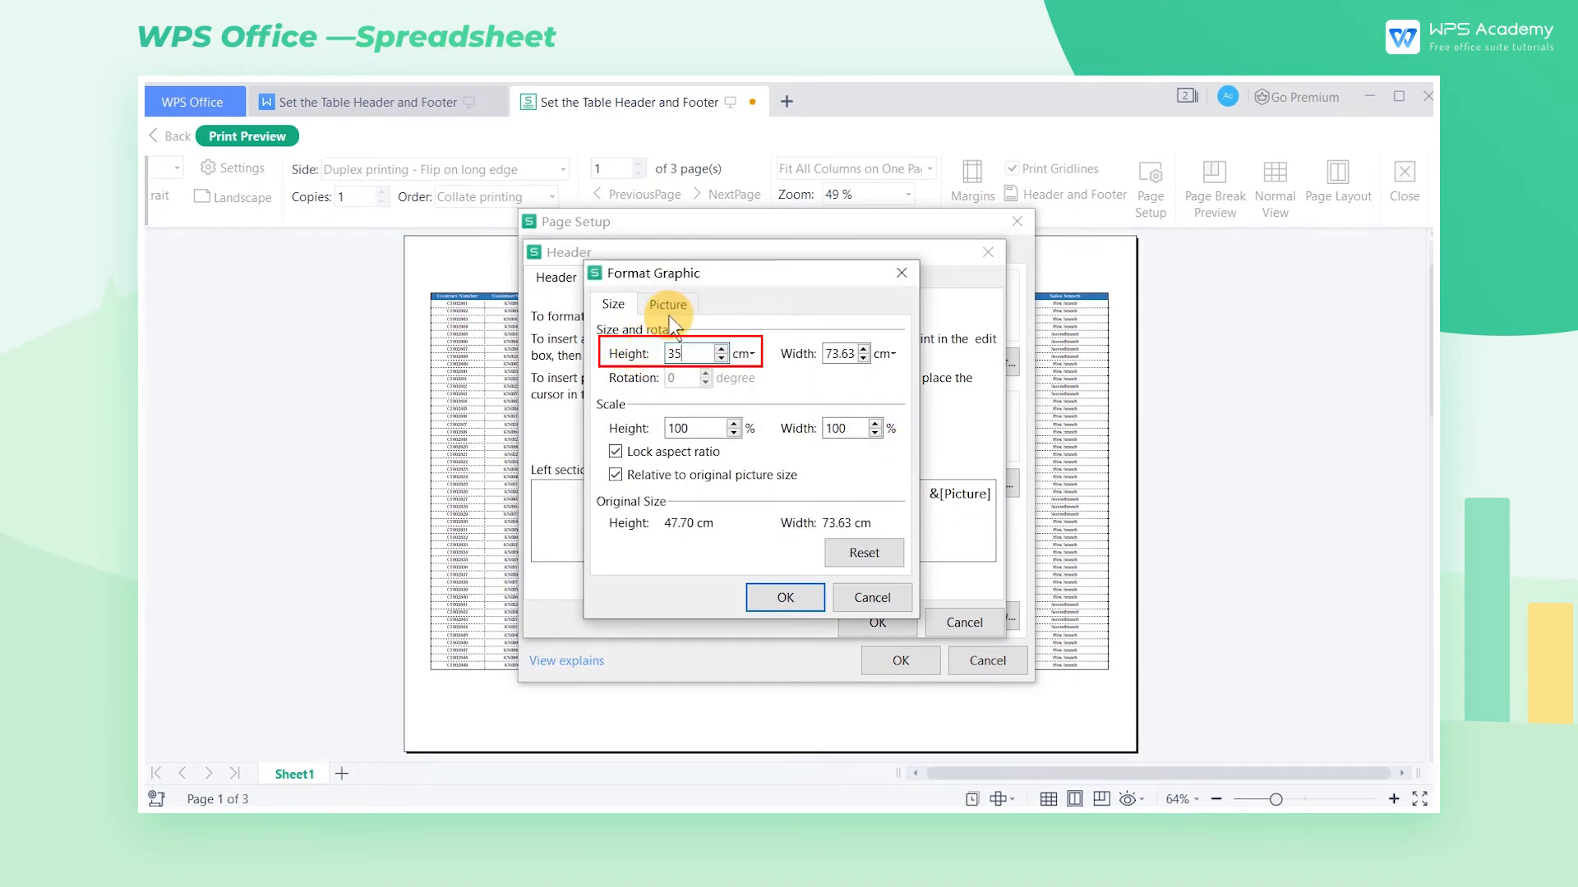
Make the logo grayscale, 35 cm tall, with 80% brightness and 20% contrast.
click(667, 304)
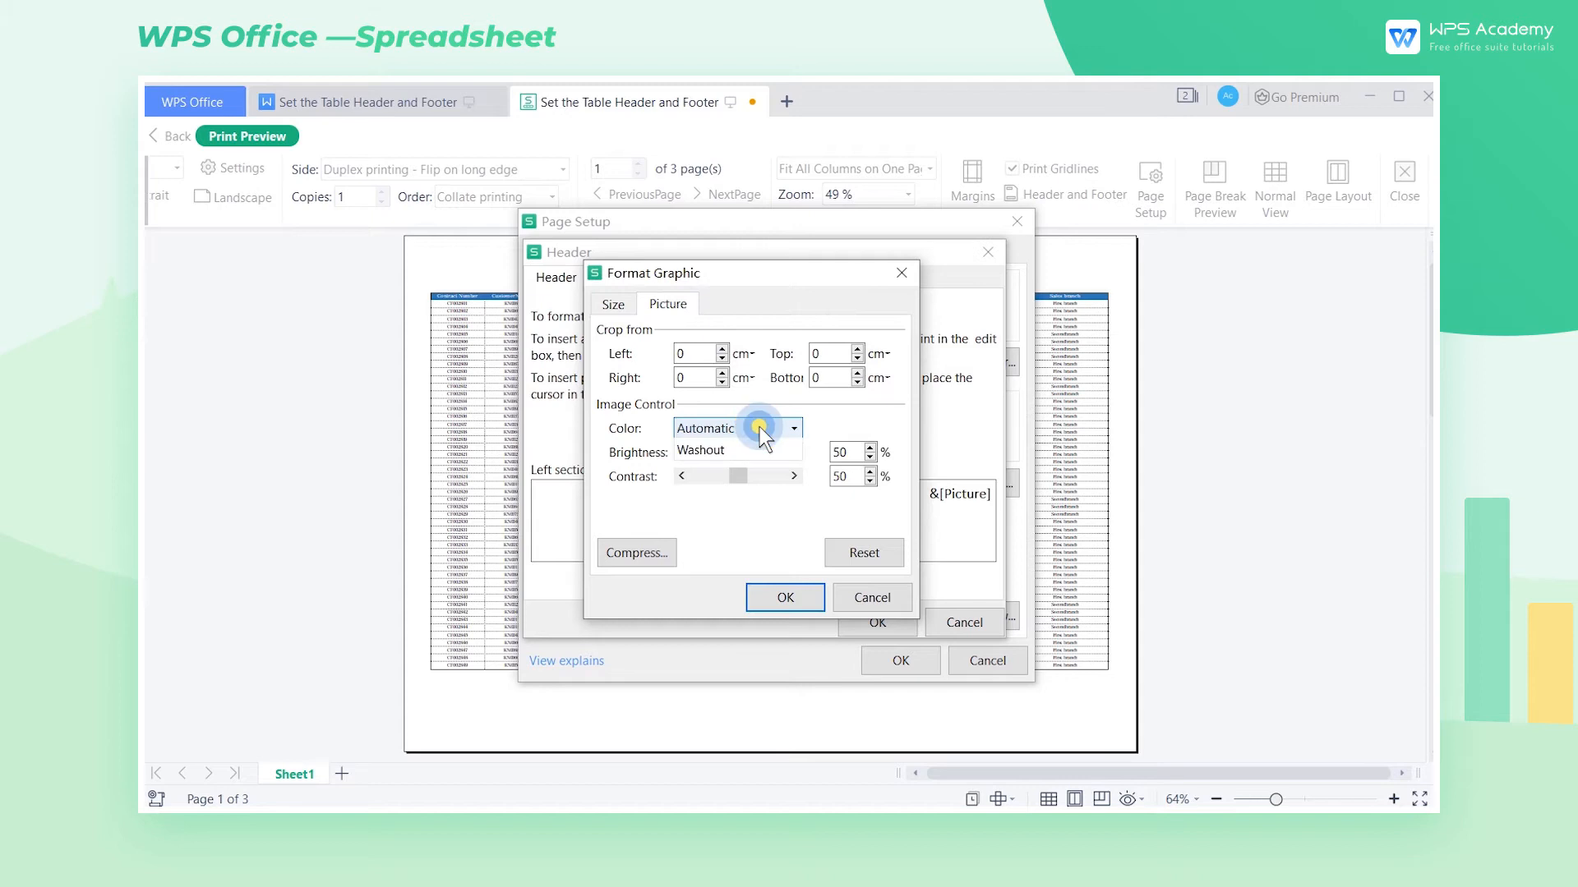
click(735, 427)
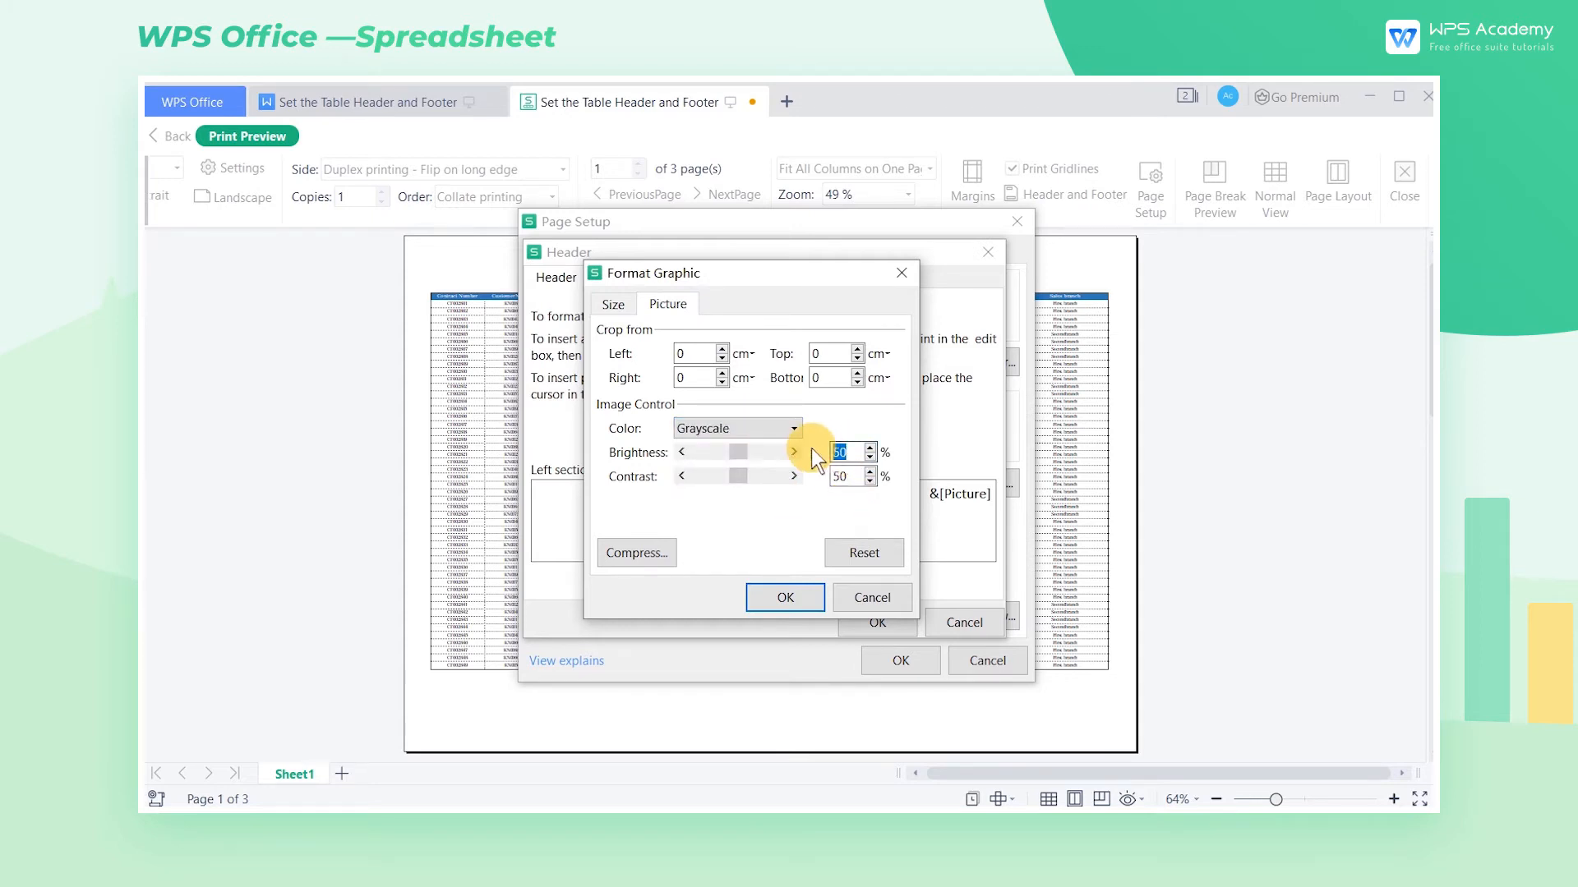
click(862, 552)
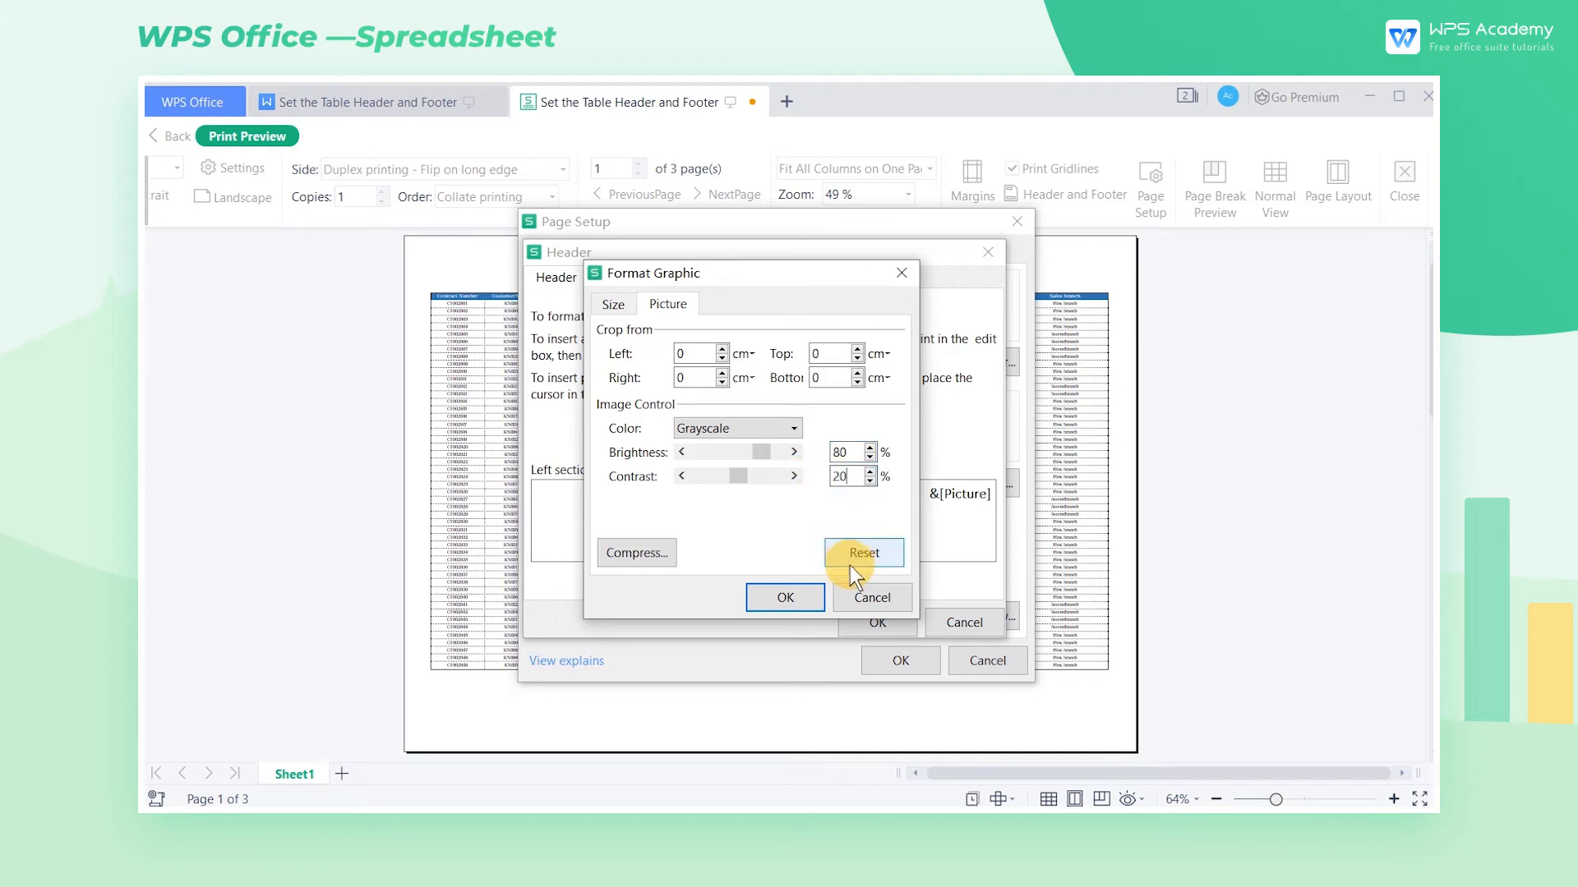
click(784, 597)
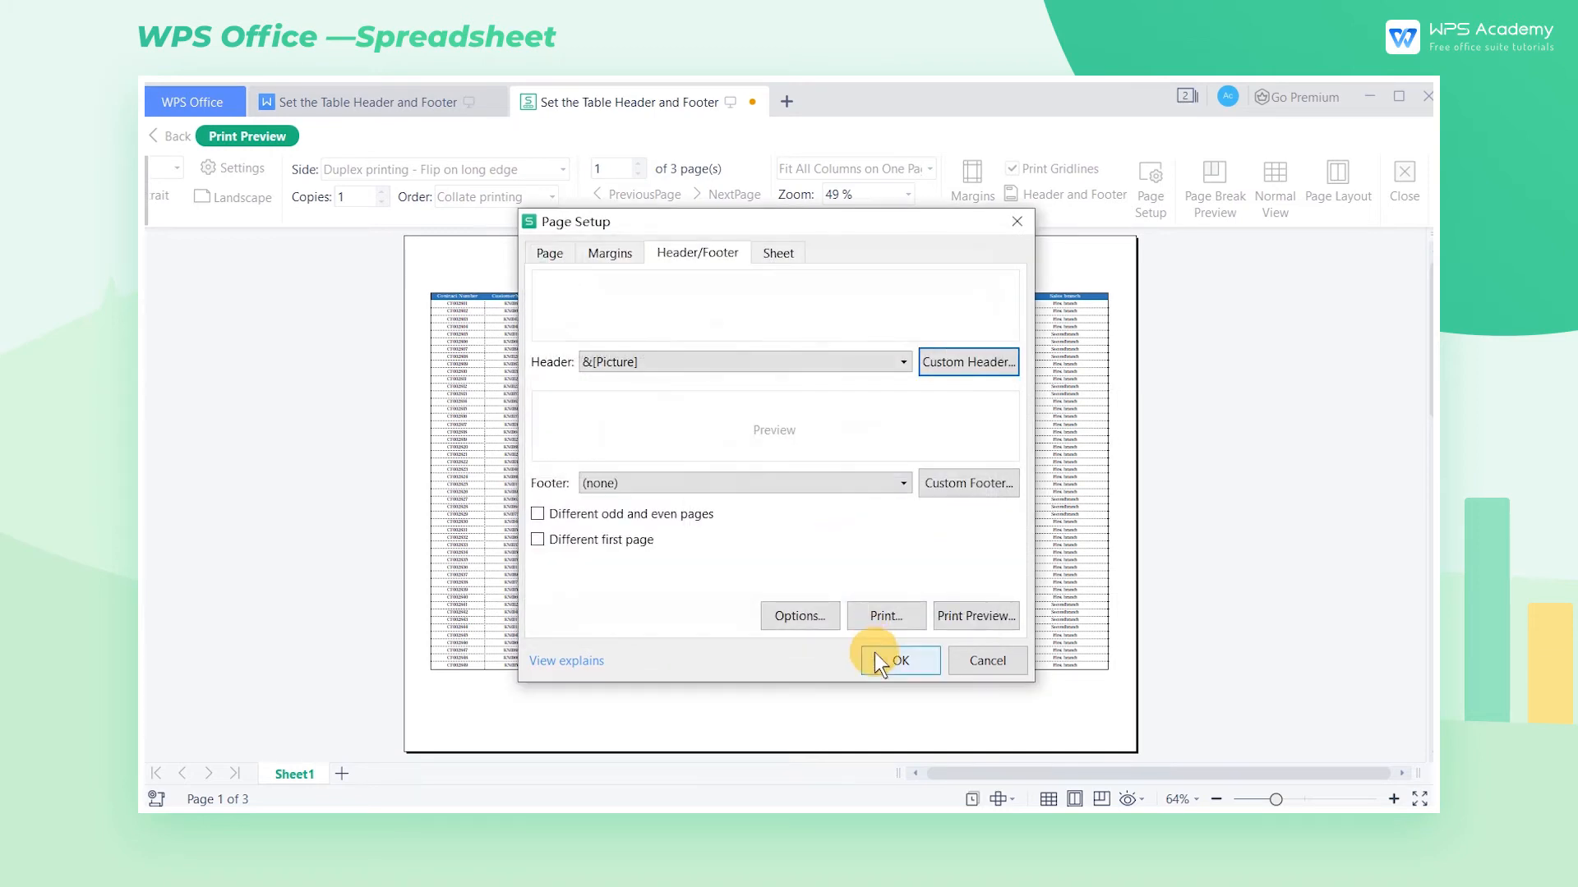
Apply the picture header and set a 'Page 1' page-number footer.
click(898, 661)
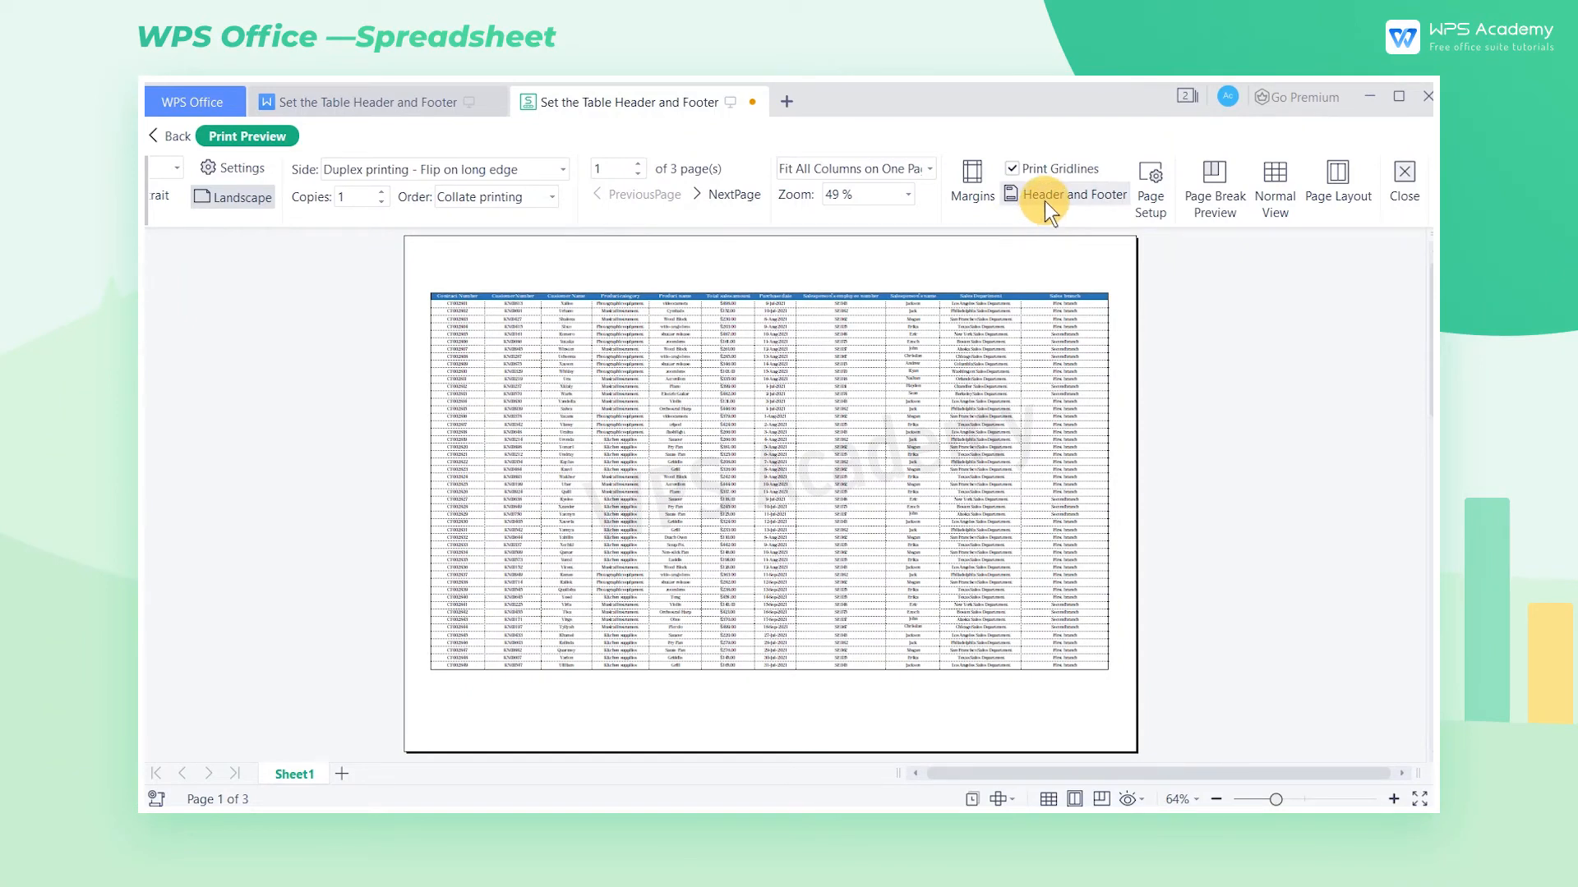
click(1044, 185)
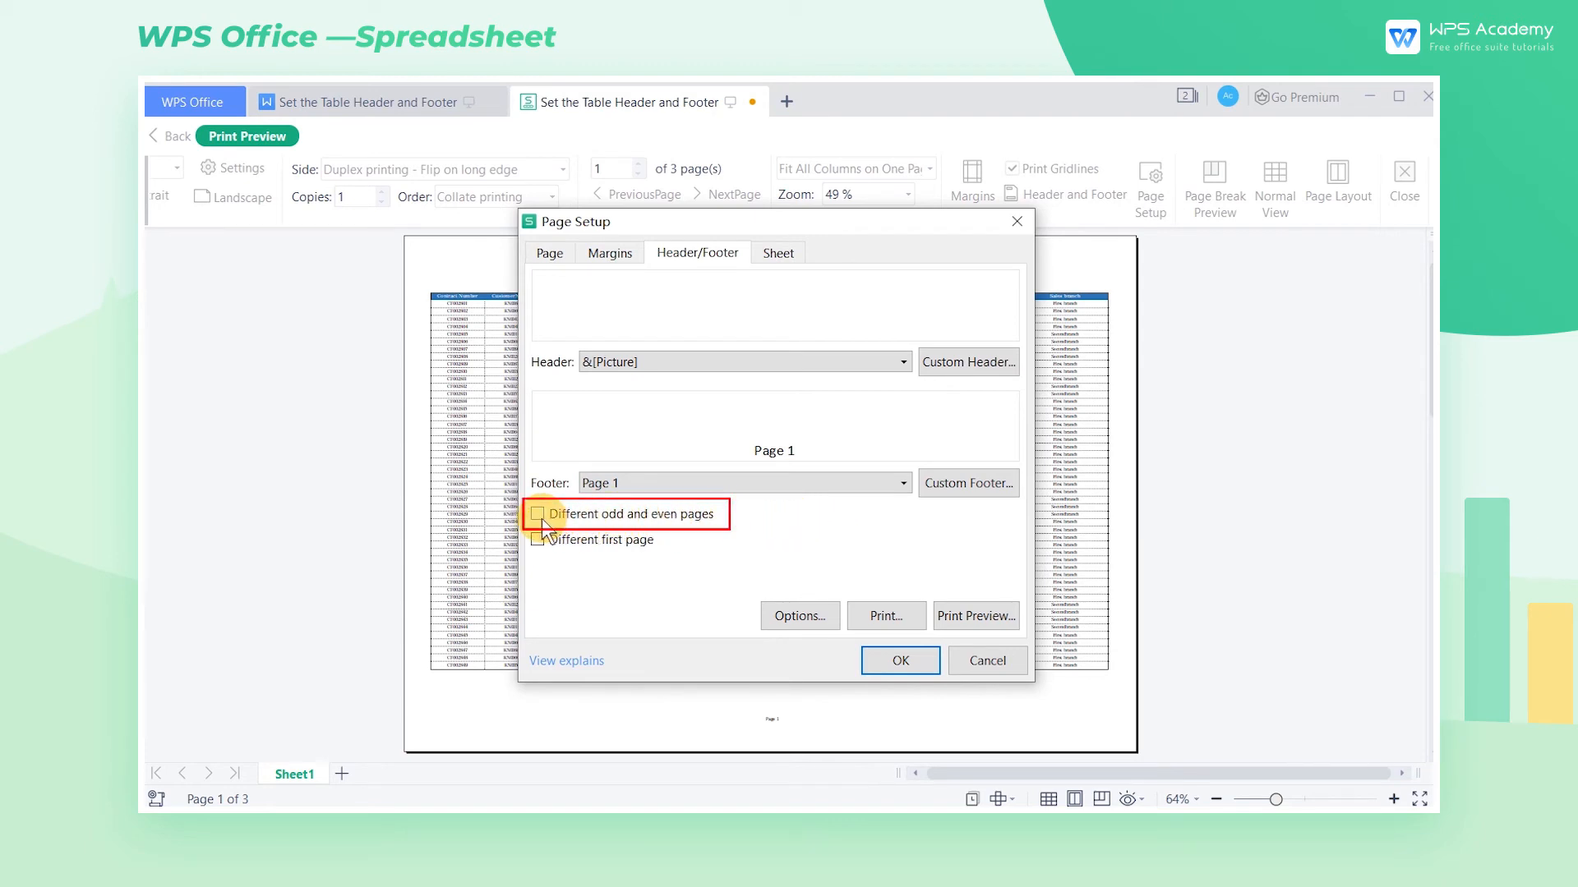
Enable different odd and even page footers, leaving the even page footer blank.
click(539, 515)
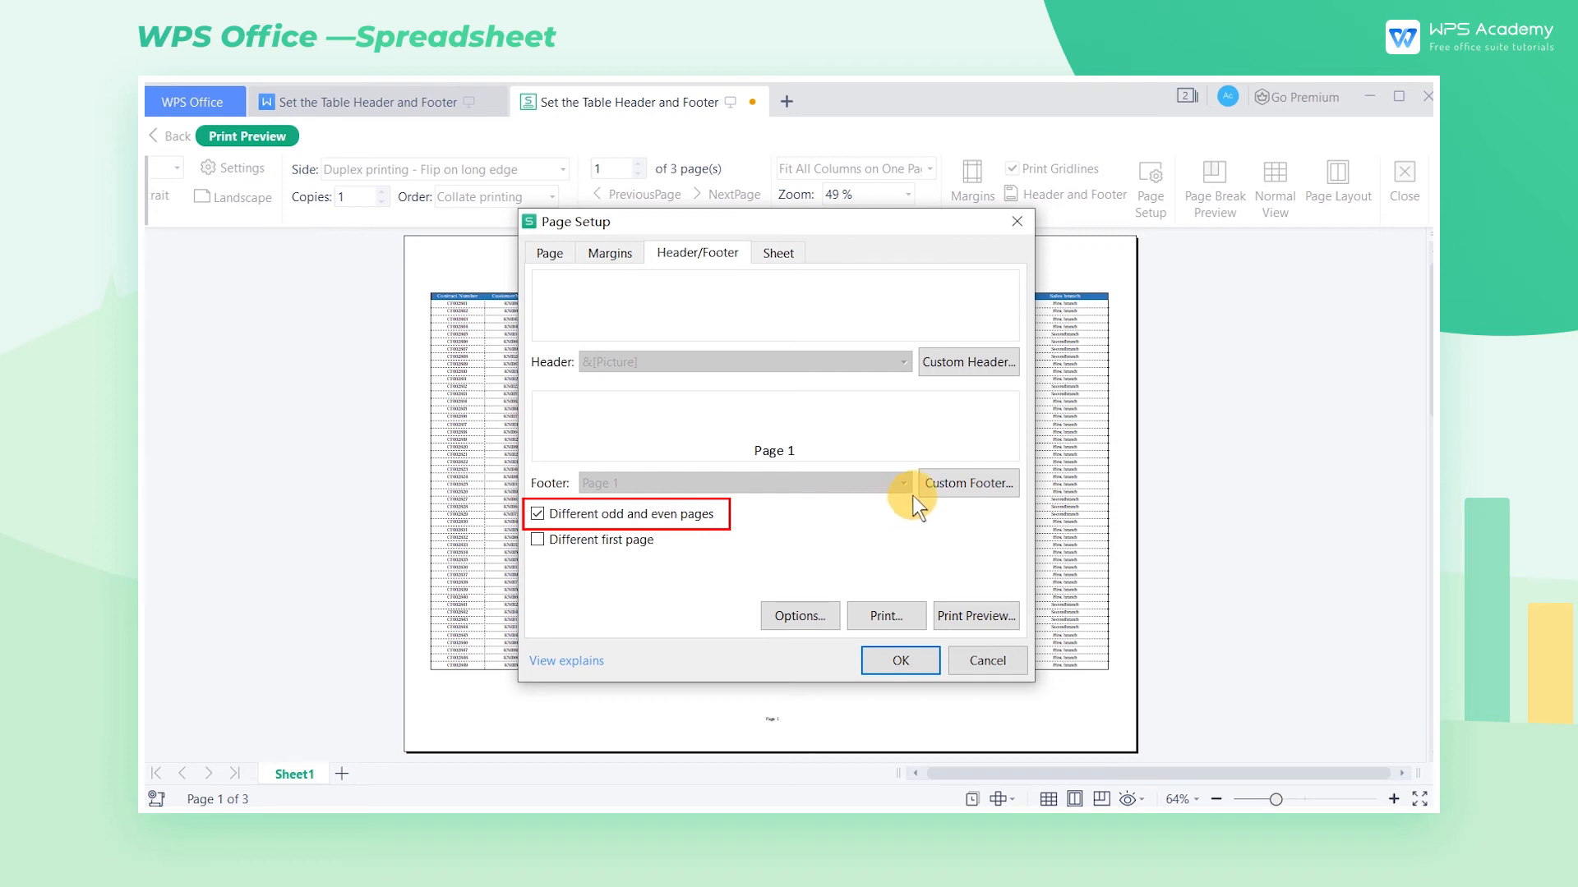
click(966, 483)
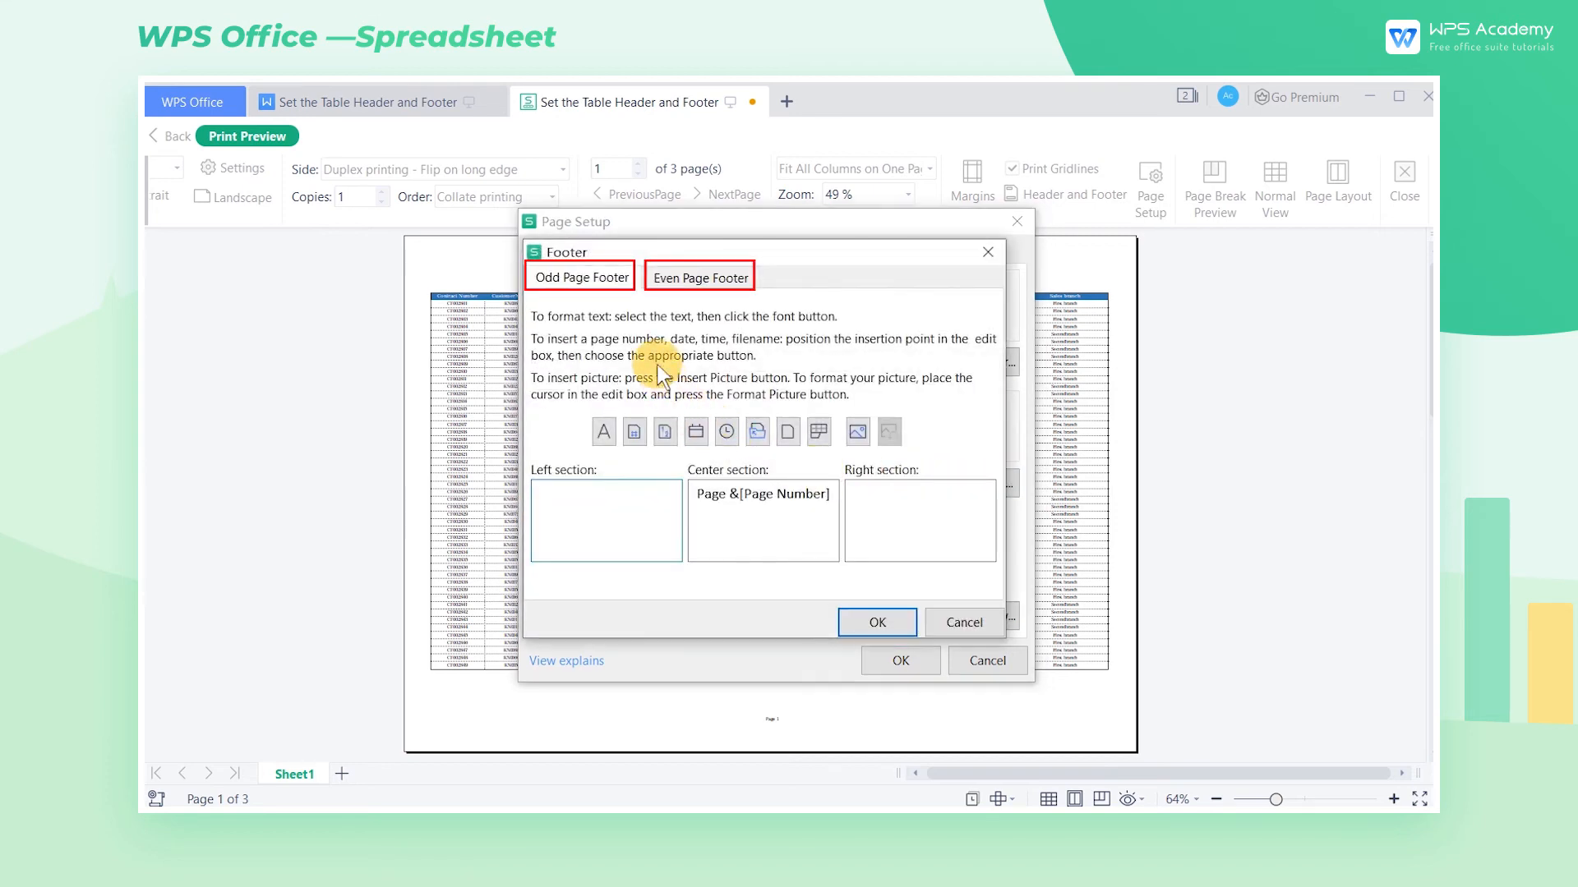
click(698, 276)
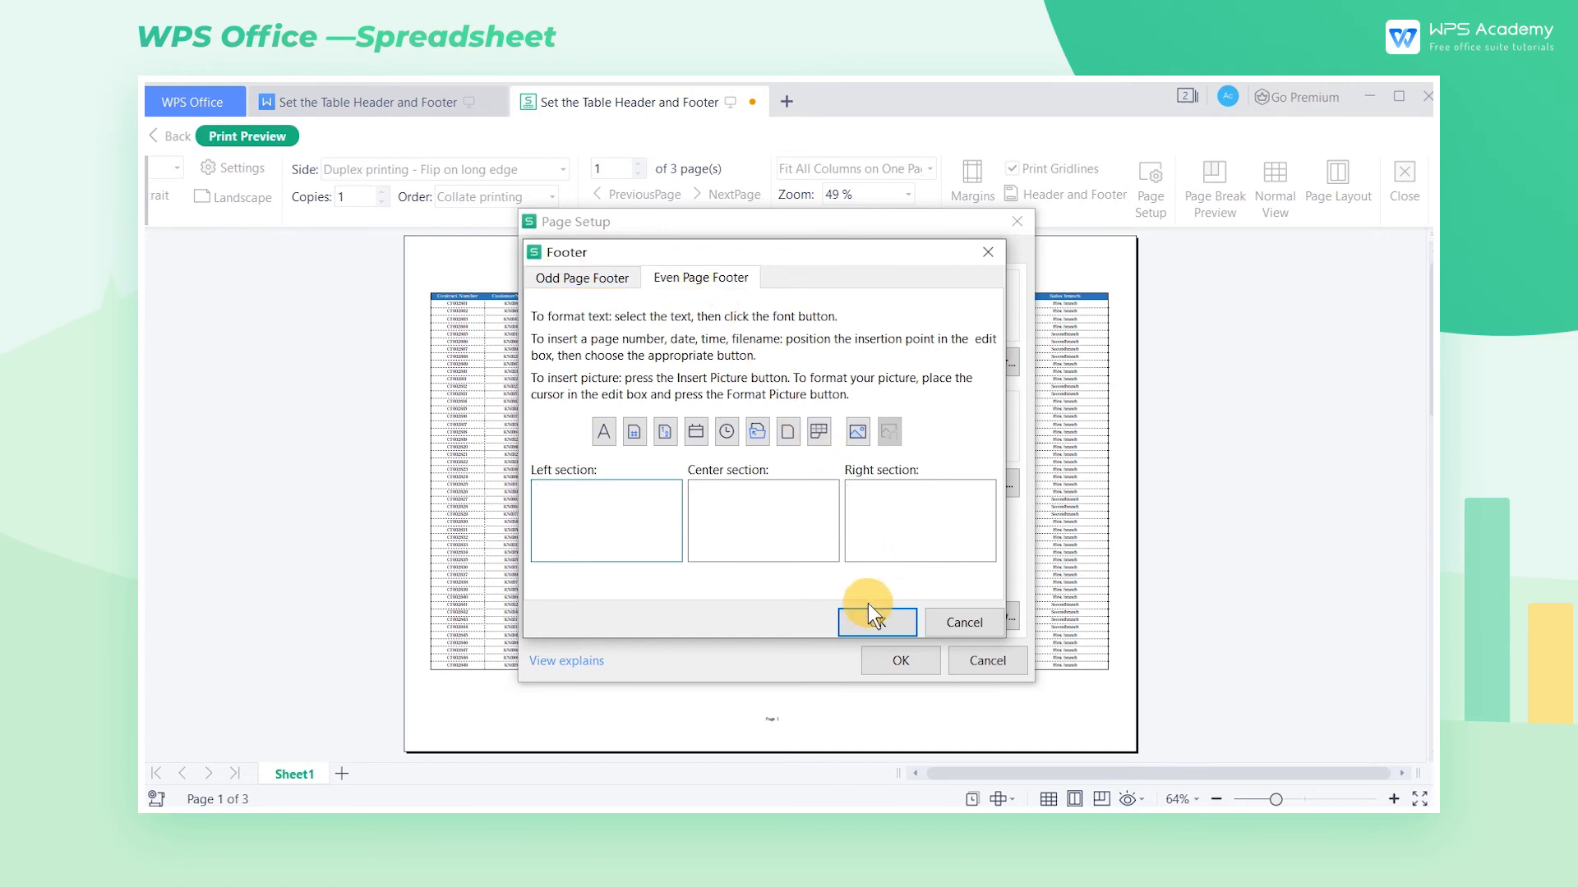
click(876, 622)
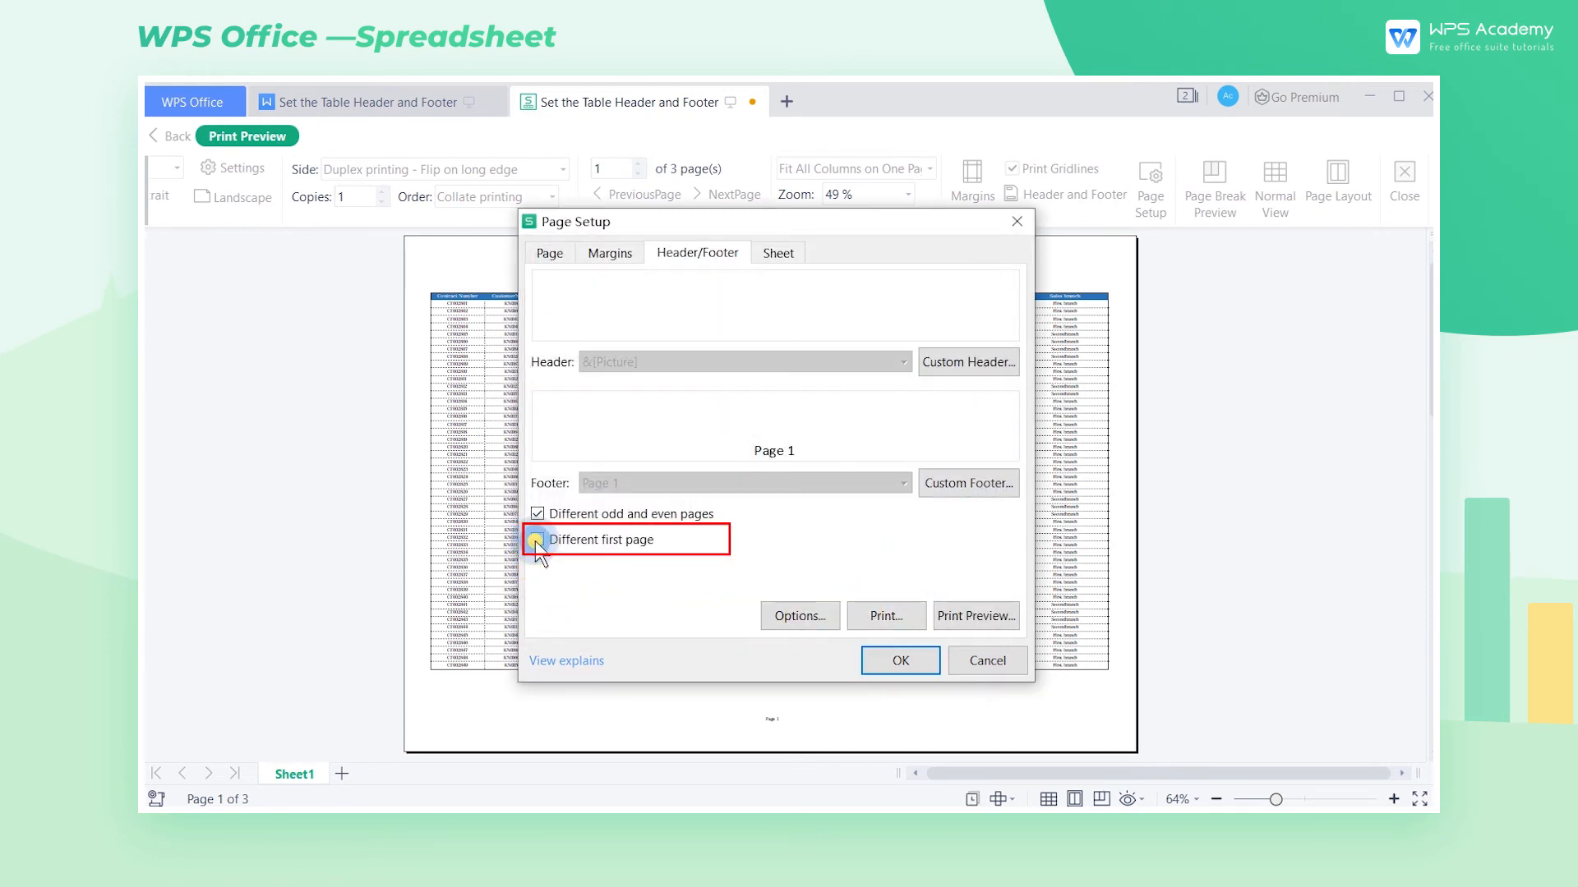
Switch to a different, blank first-page footer and apply the page setup to the preview.
click(537, 539)
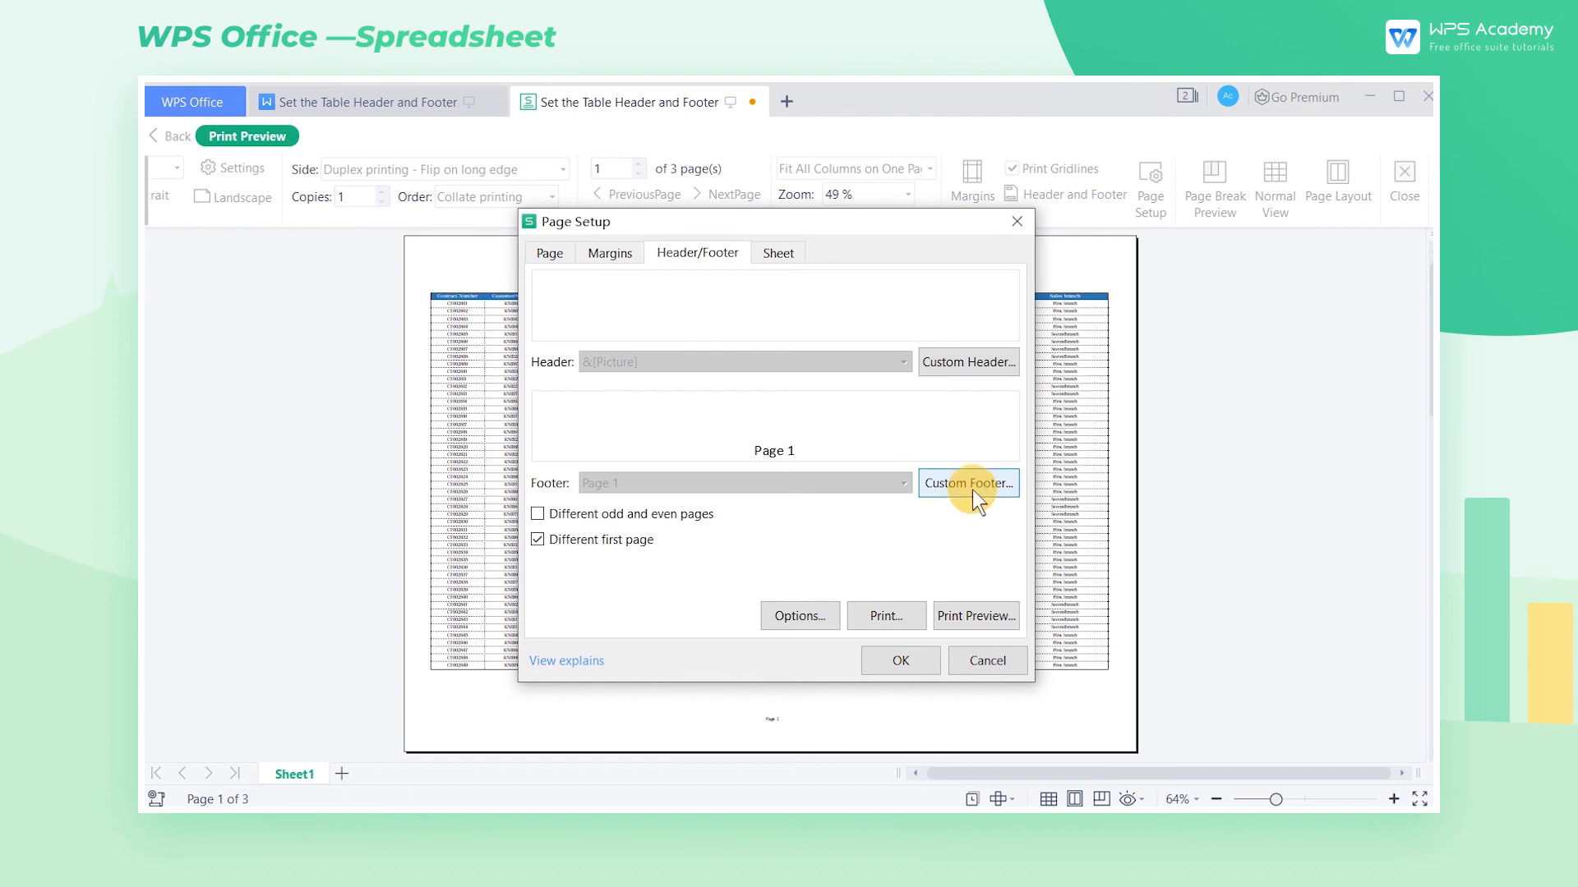
click(966, 483)
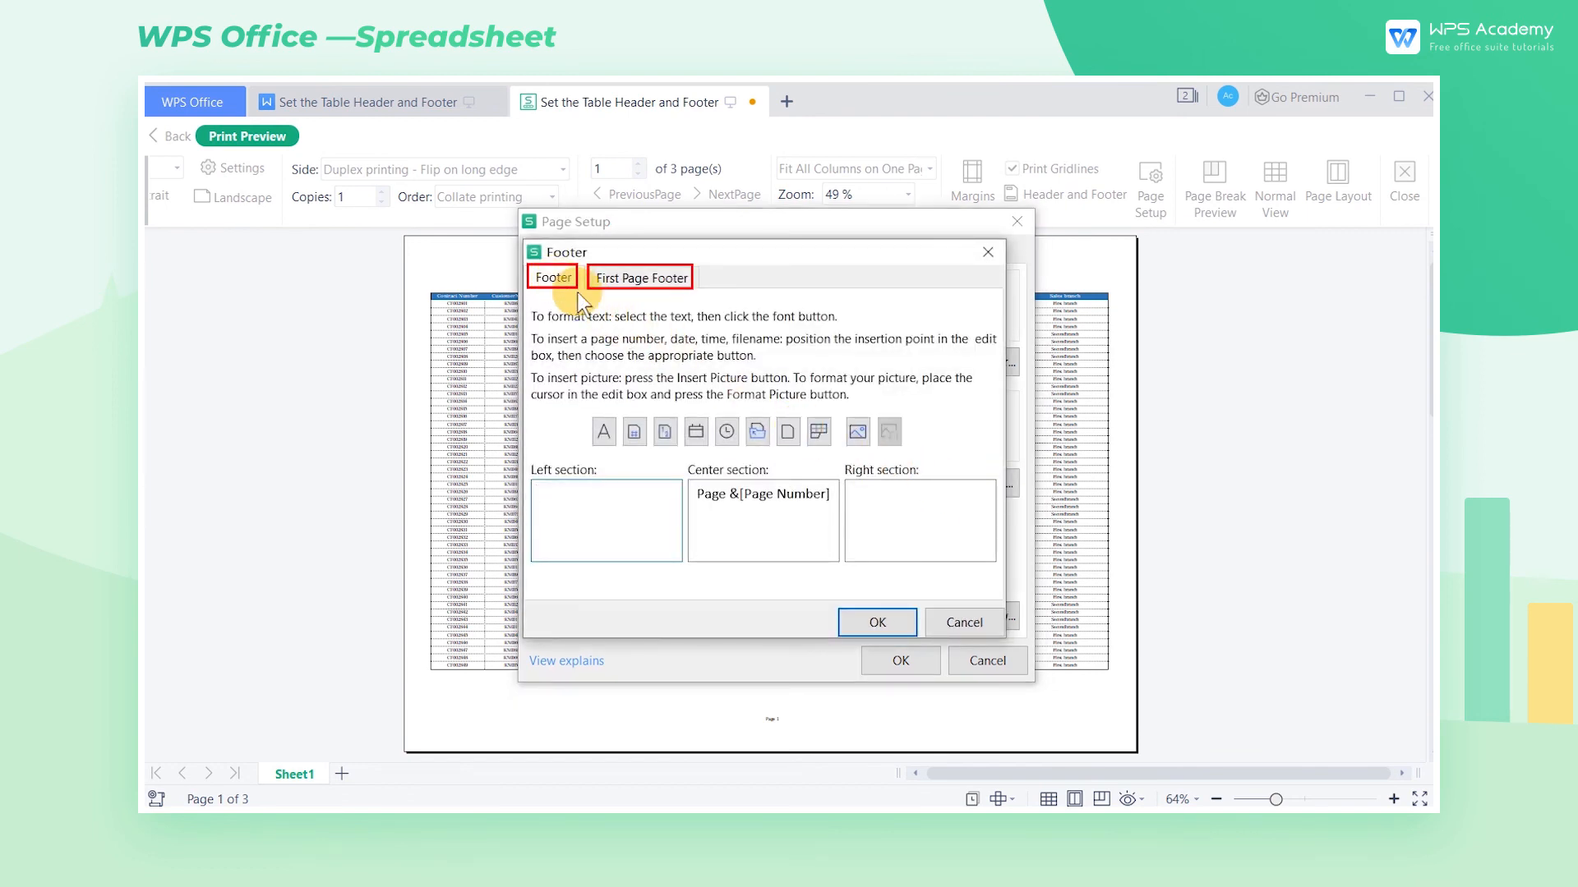
click(639, 278)
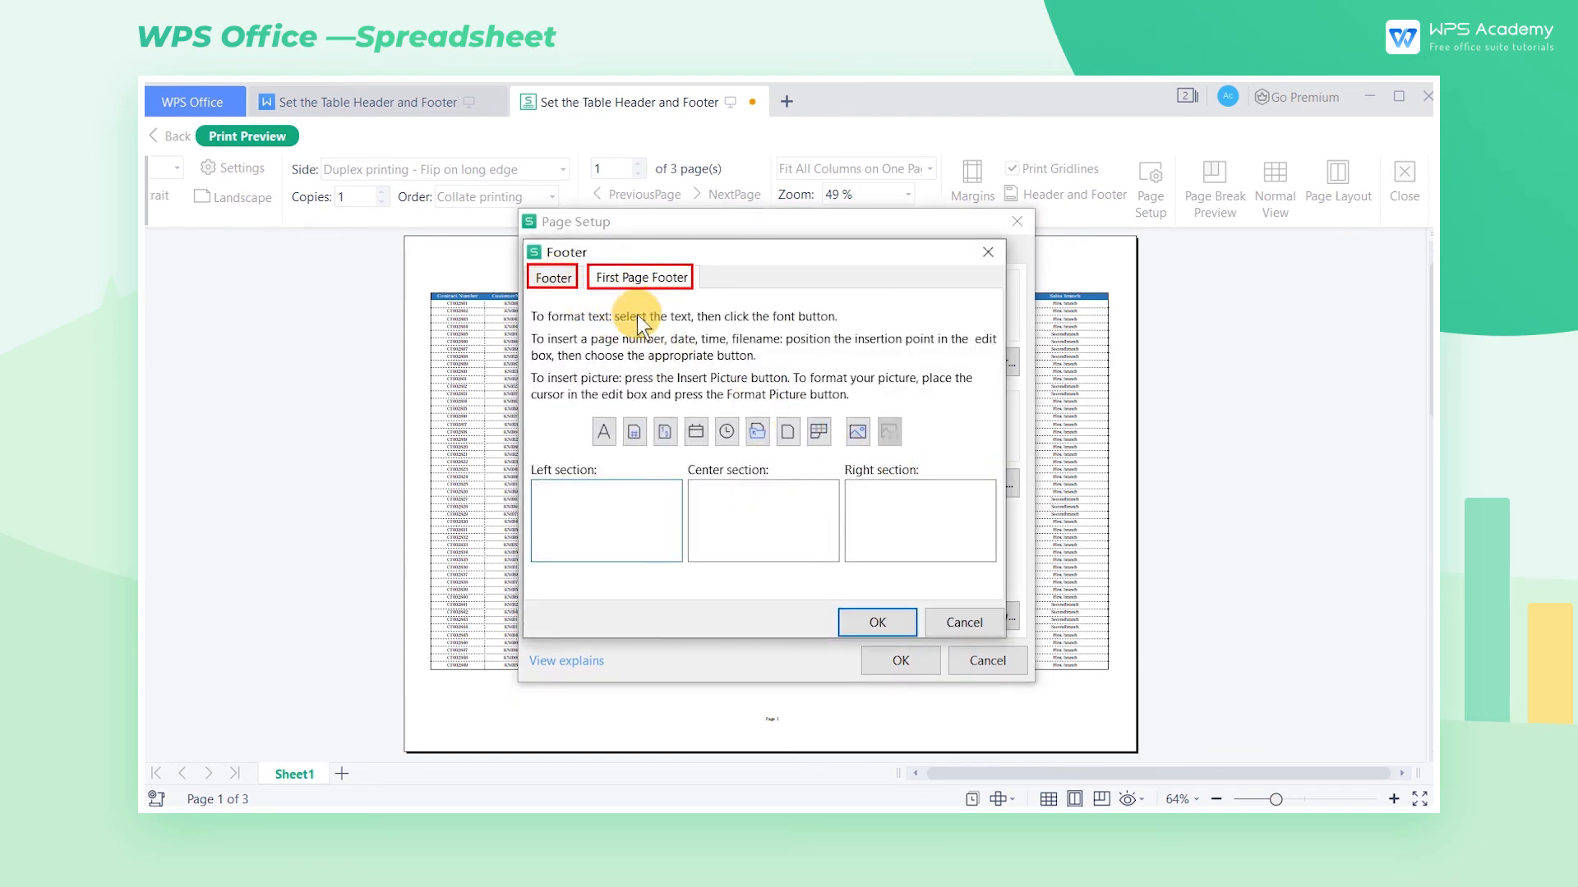
click(874, 622)
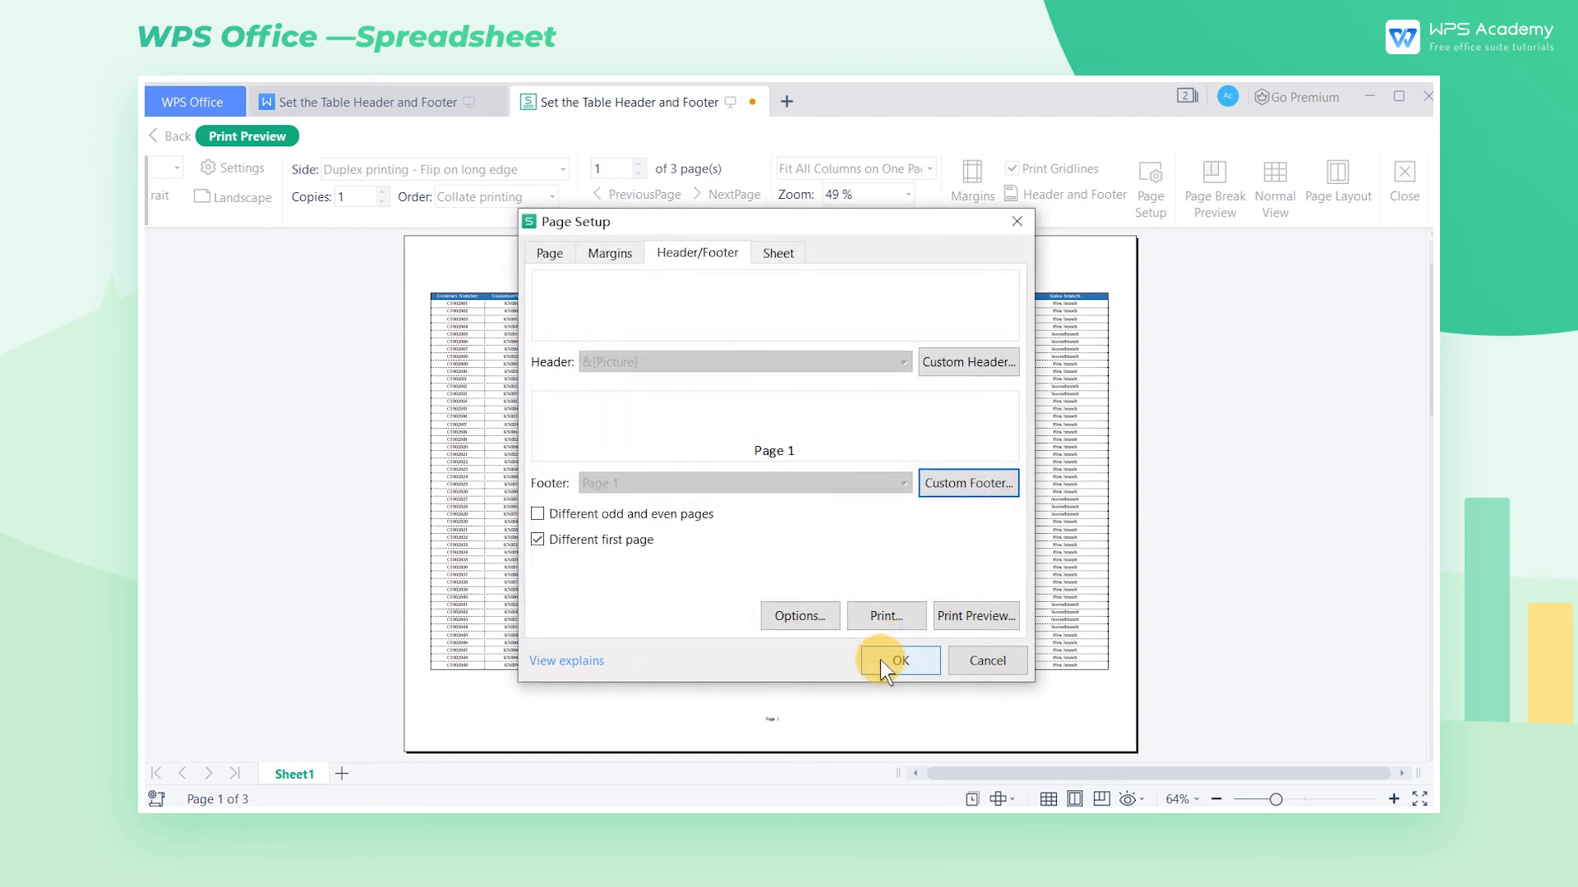
click(897, 661)
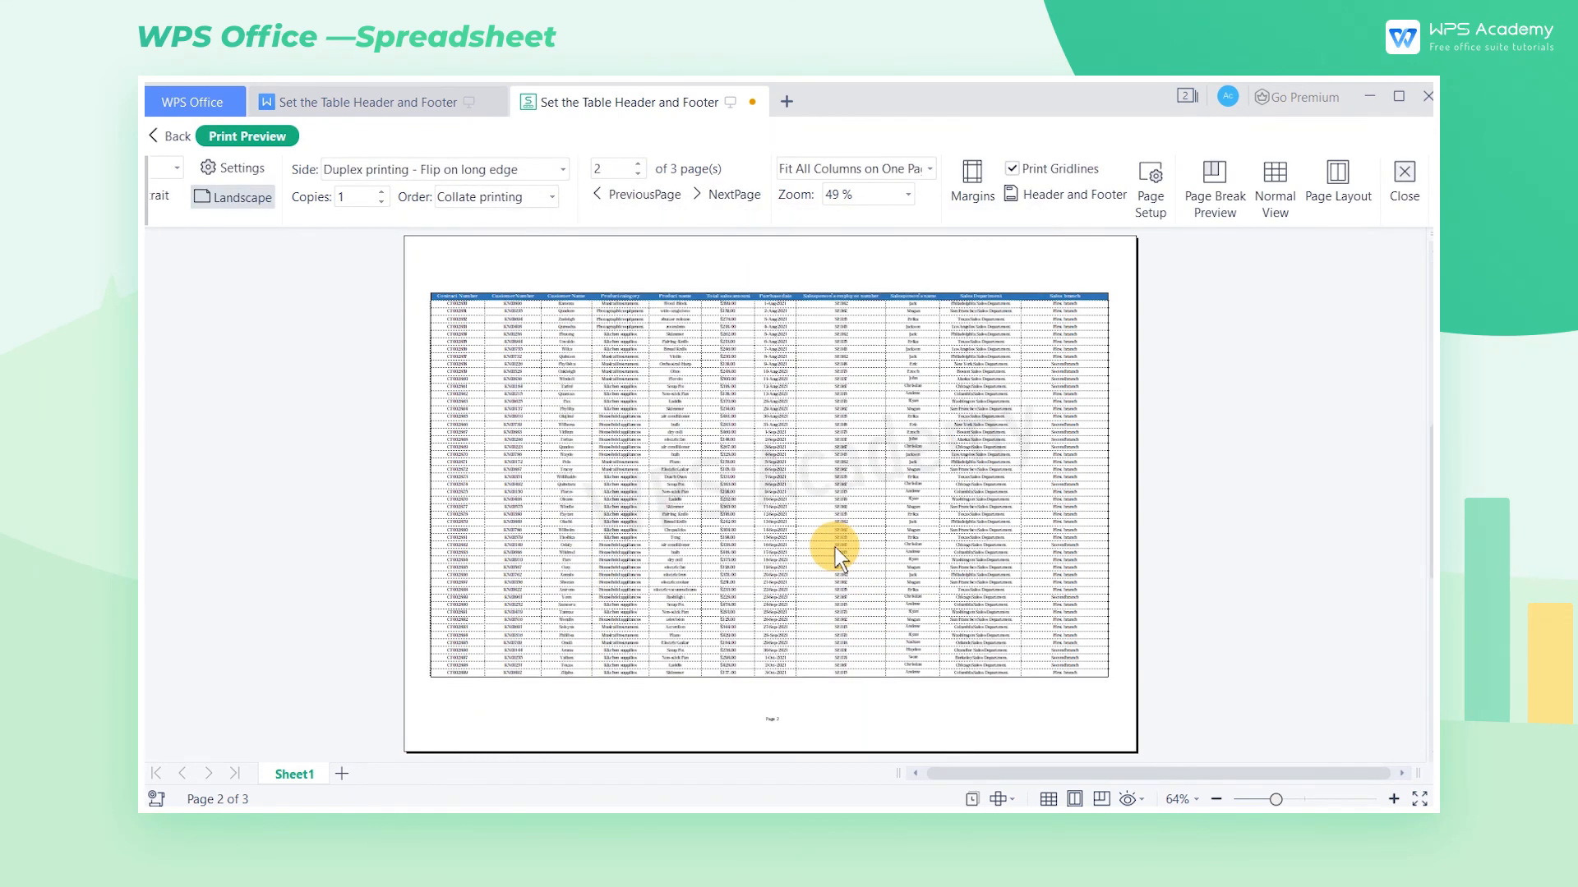